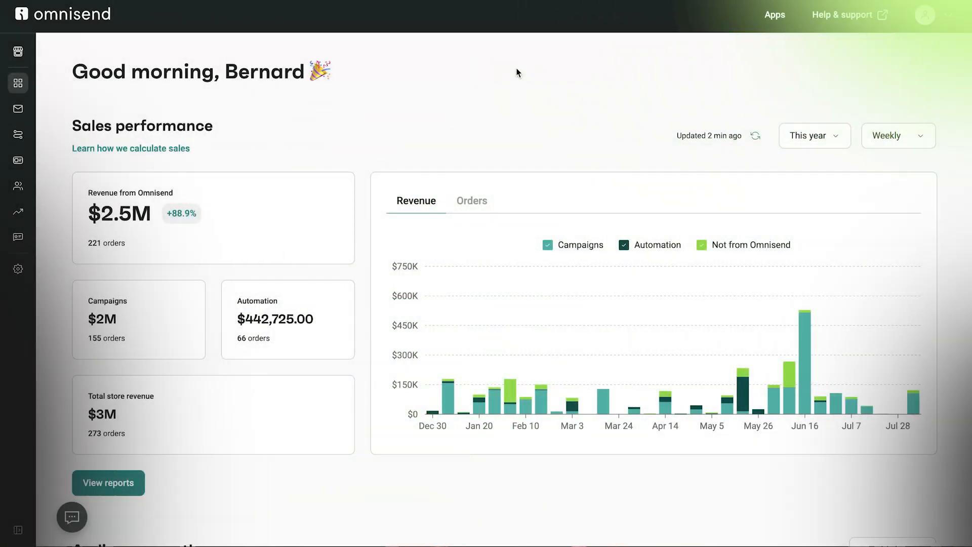
{"action": "mouse_move", "coordinate": [538, 364]}
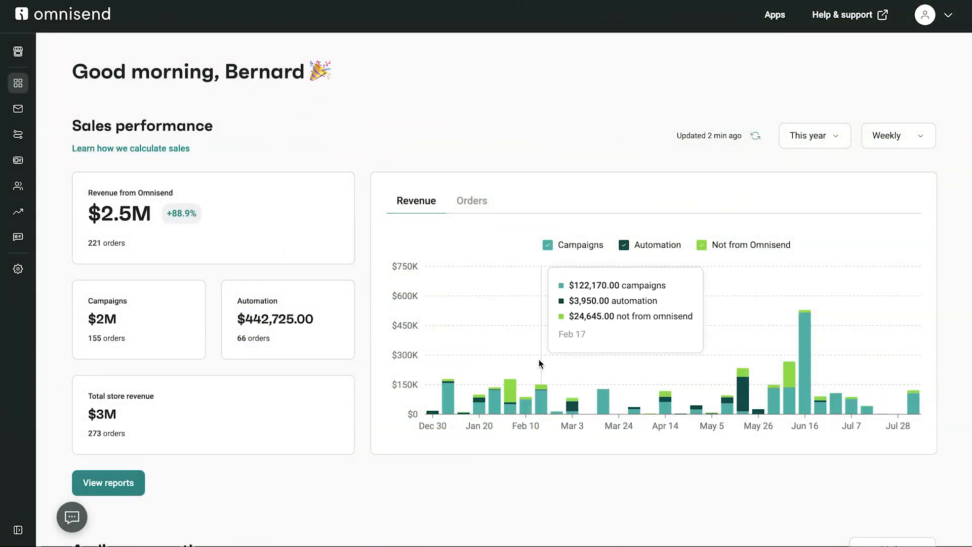
{"action": "mouse_move", "coordinate": [666, 267]}
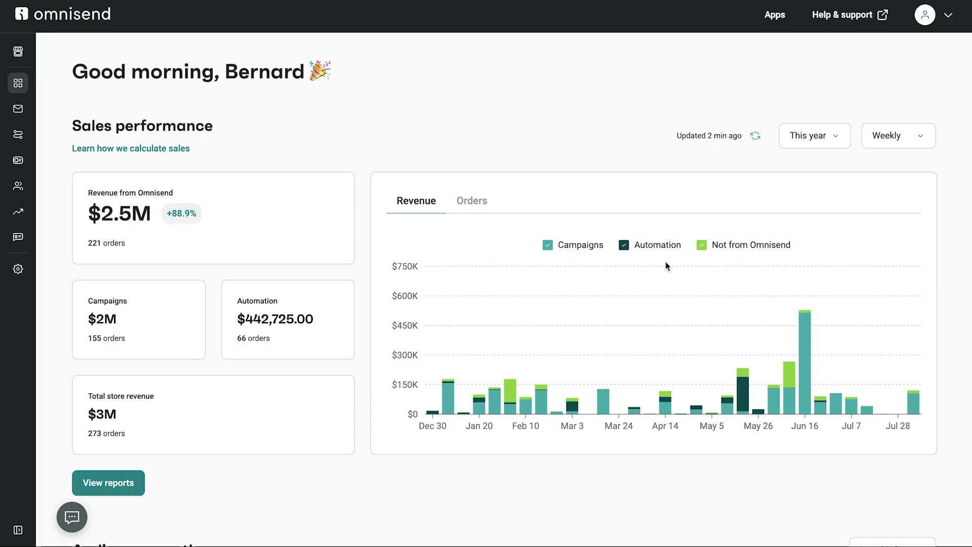
Hide non-Omnisend sales in the chart and switch Sales performance to count orders.
{"action": "left_click", "coordinate": [701, 244]}
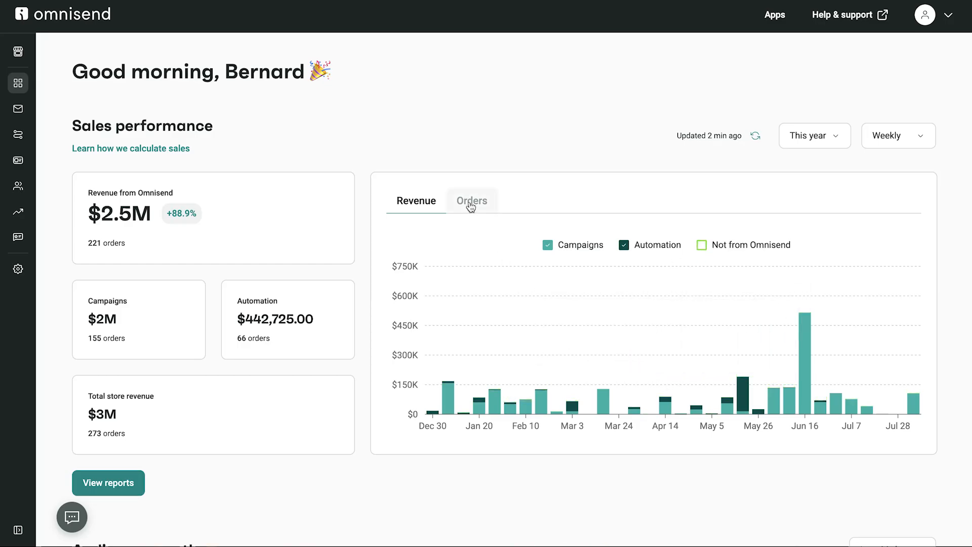
{"action": "left_click", "coordinate": [471, 201]}
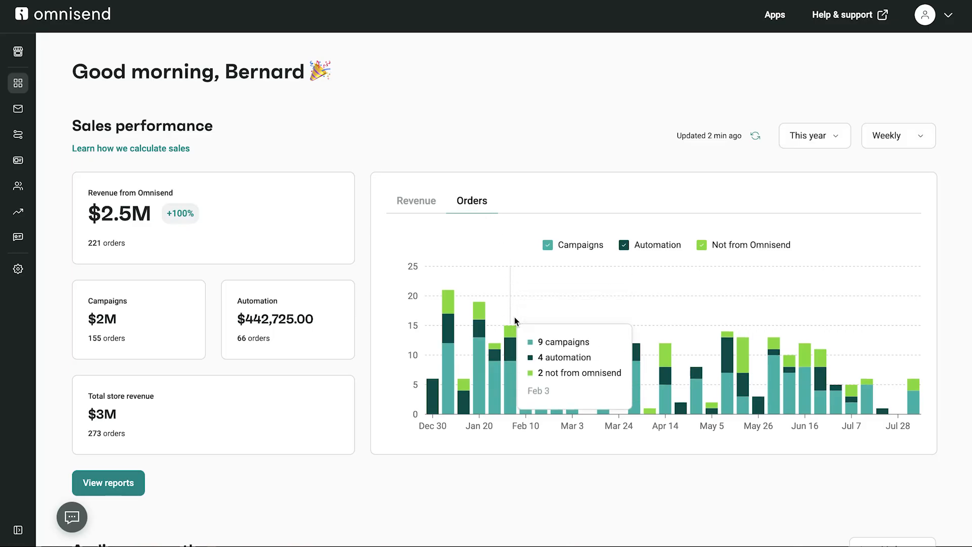
{"action": "scroll", "scroll_direction": "down", "scroll_amount": 3}
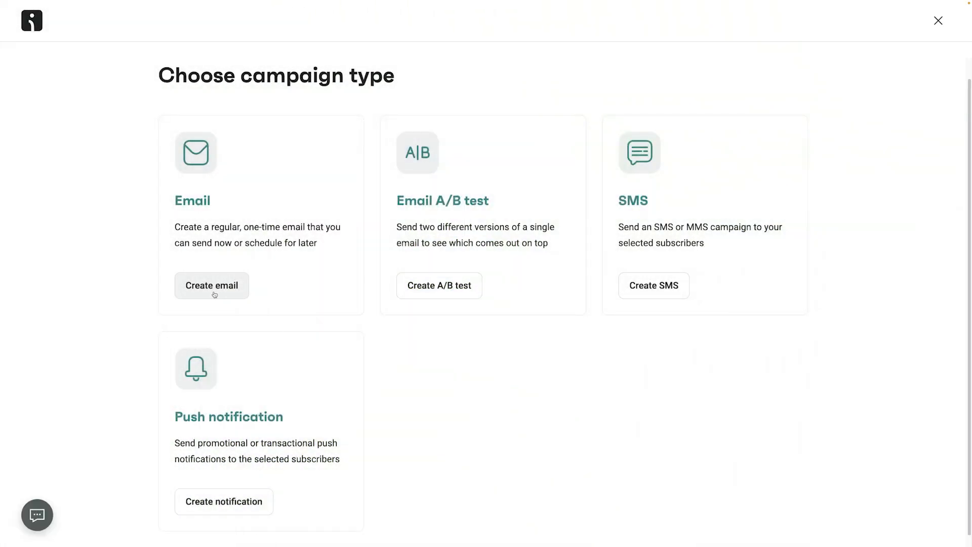
Start a one-time email with an AI 'Black Friday' subject line and name it 'Big Sale event'.
{"action": "left_click", "coordinate": [211, 285]}
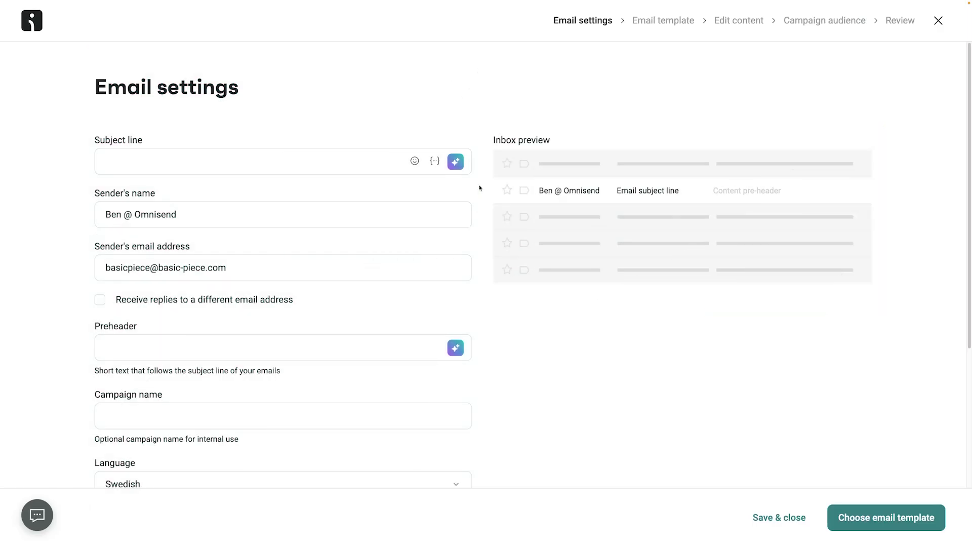
{"action": "left_click", "coordinate": [456, 161]}
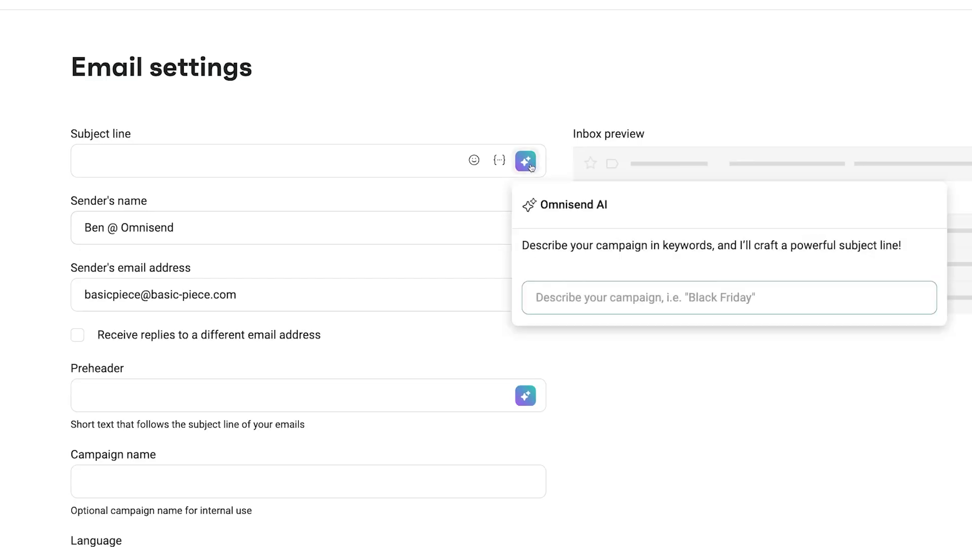
{"action": "type", "text": "Black Friday"}
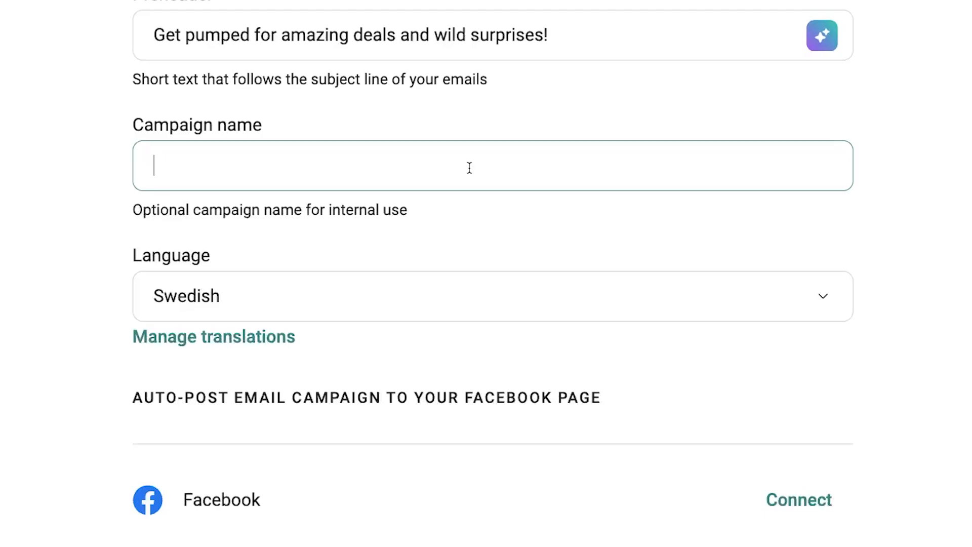
{"action": "type", "text": "Big Sale event"}
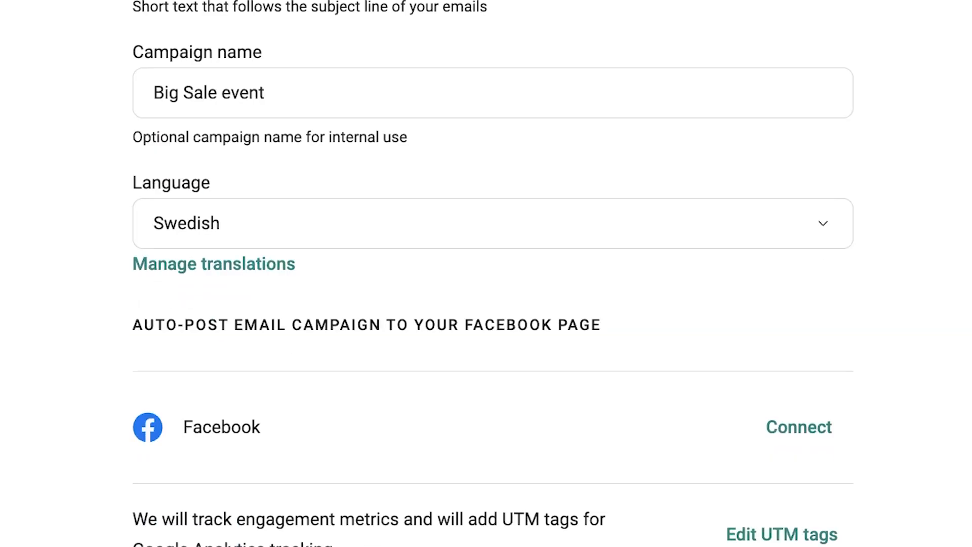
Set the campaign's UTM tags to source 'Omnisend' and medium 'Facebook'.
{"action": "left_click", "coordinate": [781, 533]}
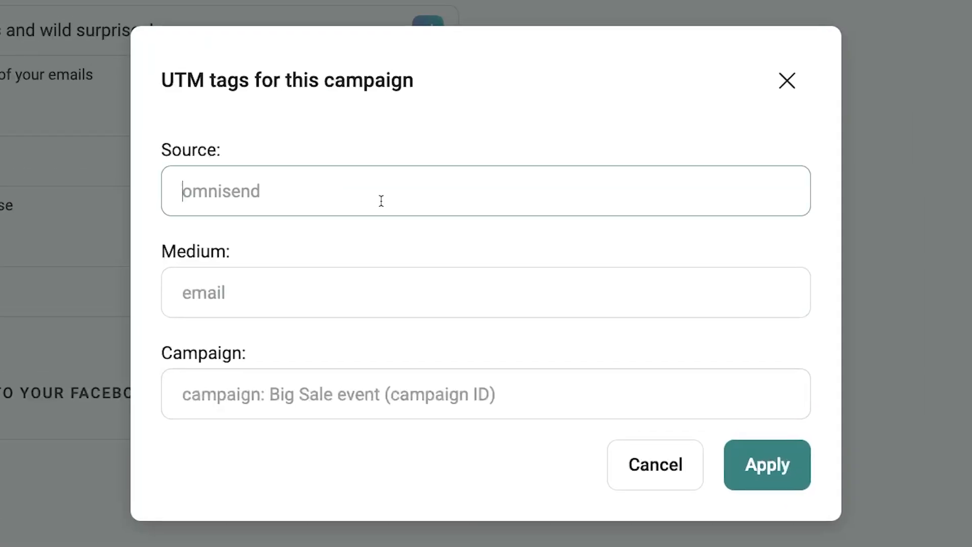
{"action": "type", "text": "Omnisend"}
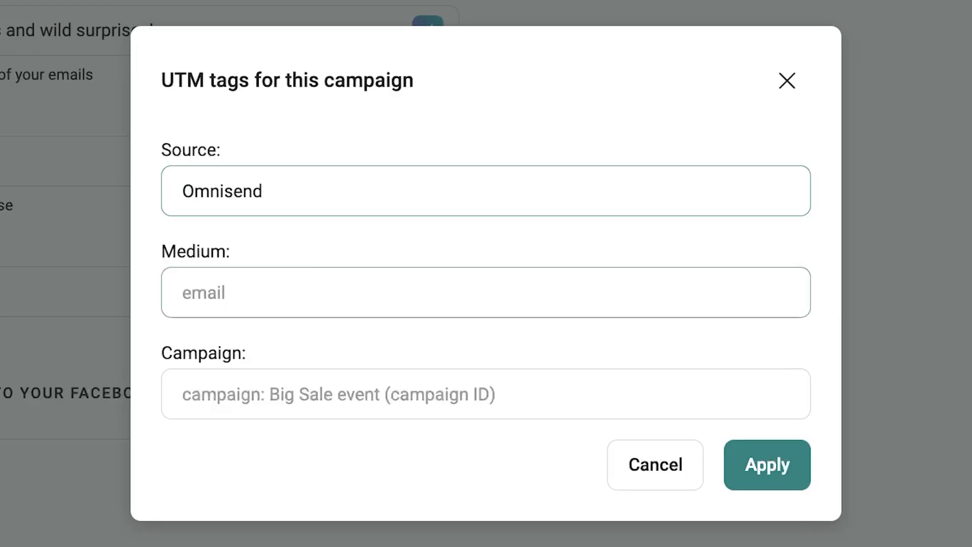
{"action": "type", "text": "Facebook"}
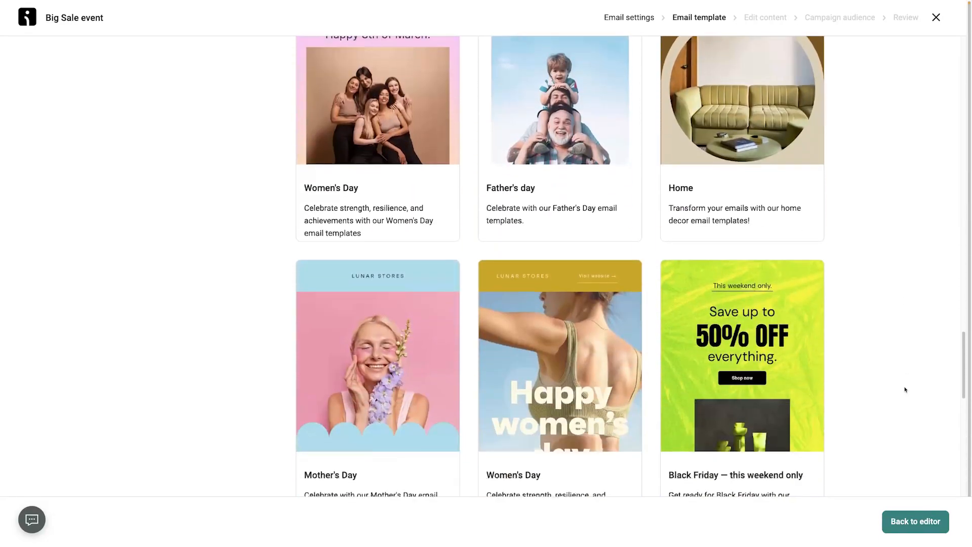
Use the Black Friday last chance template and review the brand logo, colours, fonts and social links.
{"action": "scroll", "scroll_direction": "down", "scroll_amount": 3}
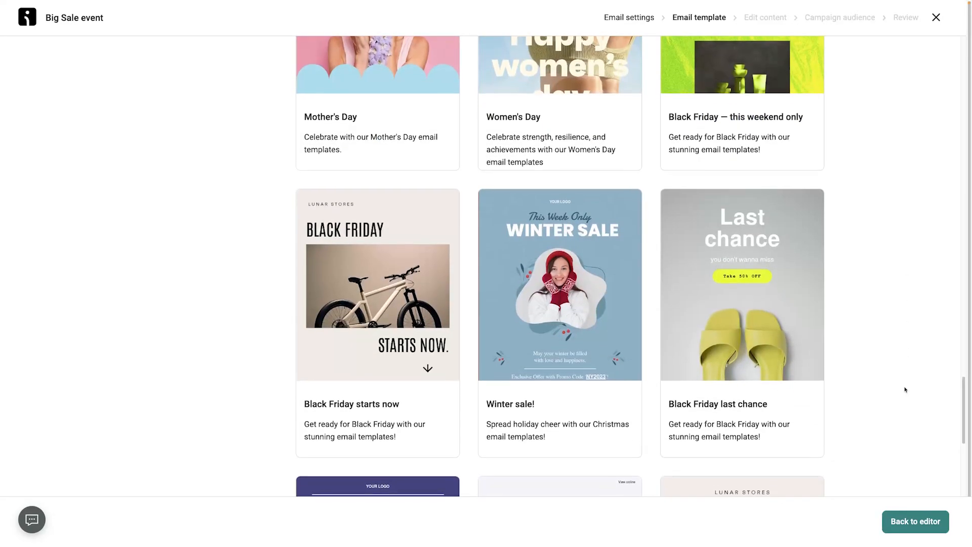
{"action": "mouse_move", "coordinate": [377, 285]}
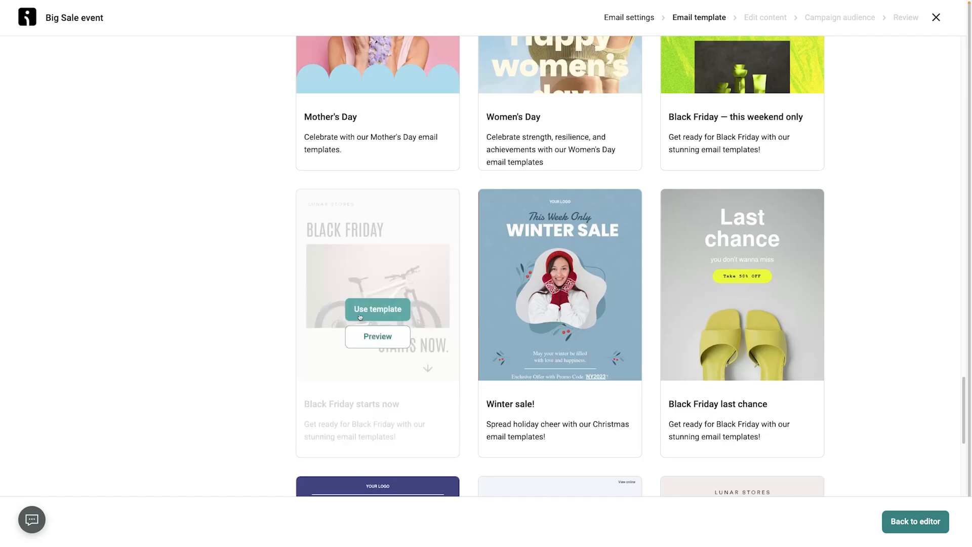
{"action": "left_click", "coordinate": [378, 309]}
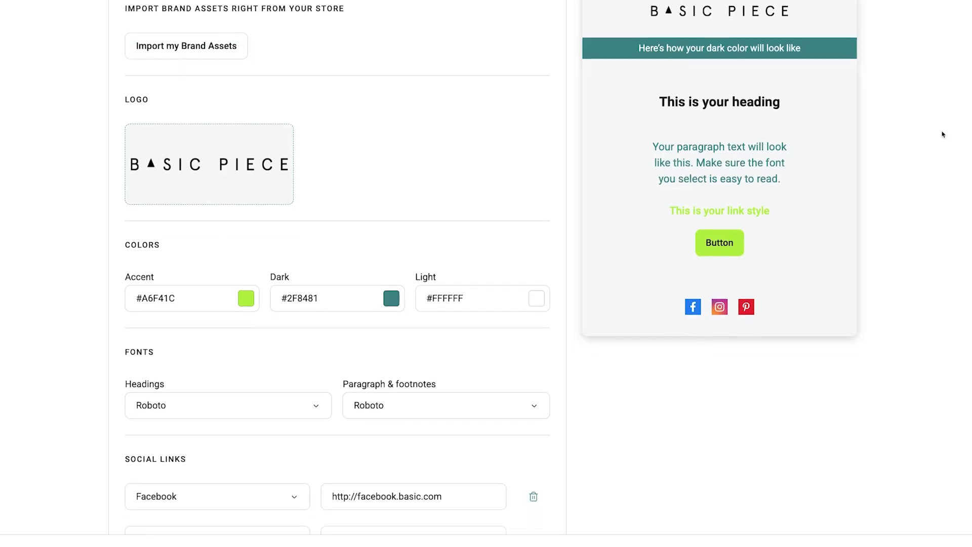
{"action": "scroll", "scroll_direction": "down", "scroll_amount": 3}
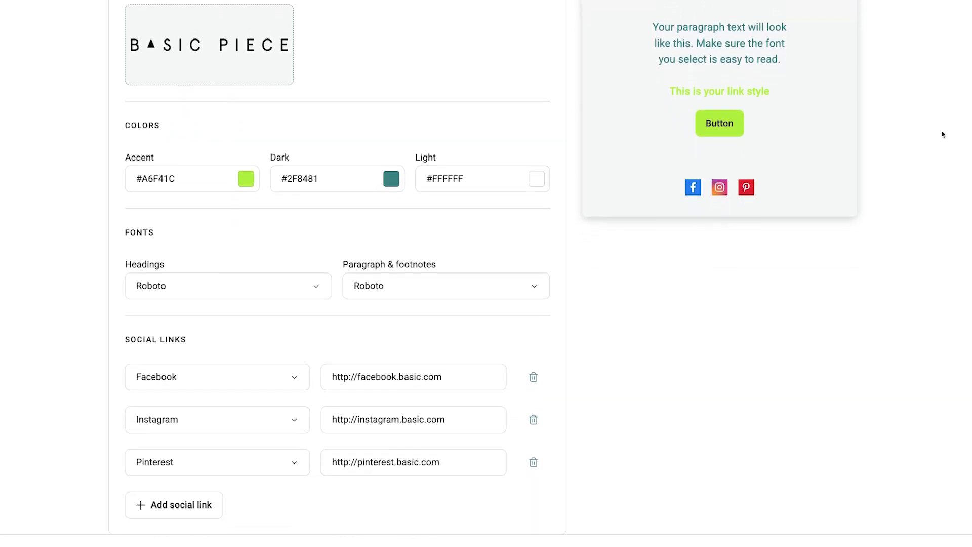
{"action": "scroll", "scroll_direction": "down", "scroll_amount": 3}
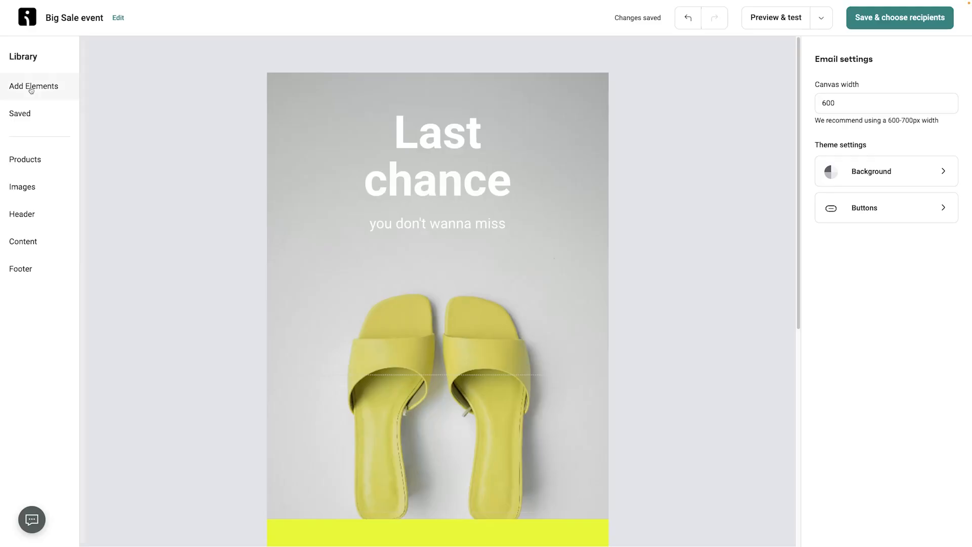
Place a Shop now button under the Last chance heading and shorten the AI promo paragraph.
{"action": "left_click_drag", "start_coordinate": [33, 86], "coordinate": [416, 196]}
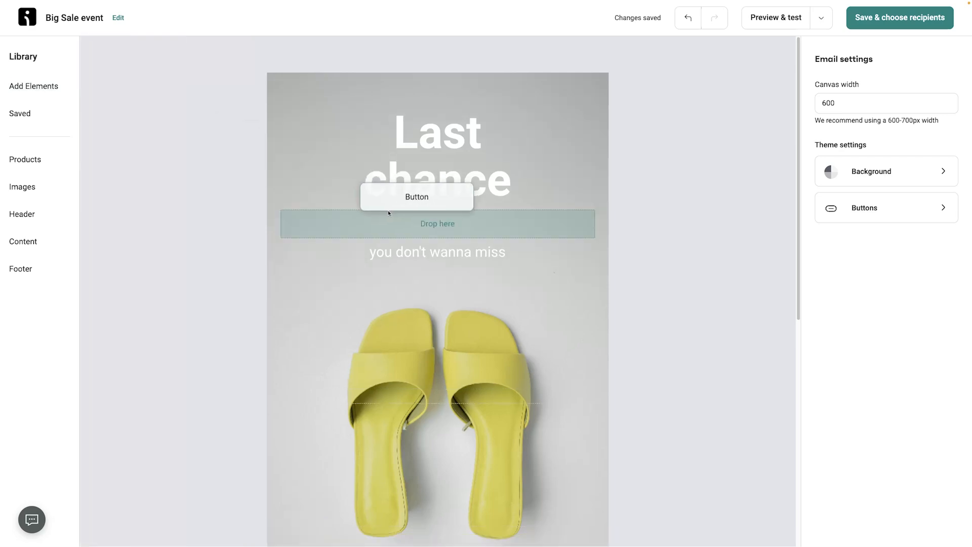
{"action": "left_click_drag", "start_coordinate": [416, 196], "coordinate": [437, 223]}
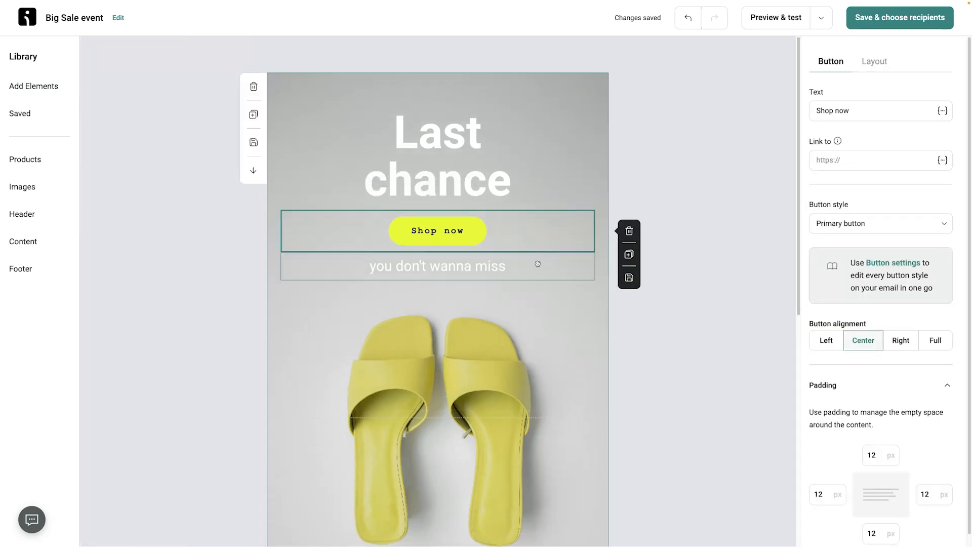
{"action": "scroll", "scroll_direction": "down", "scroll_amount": 3}
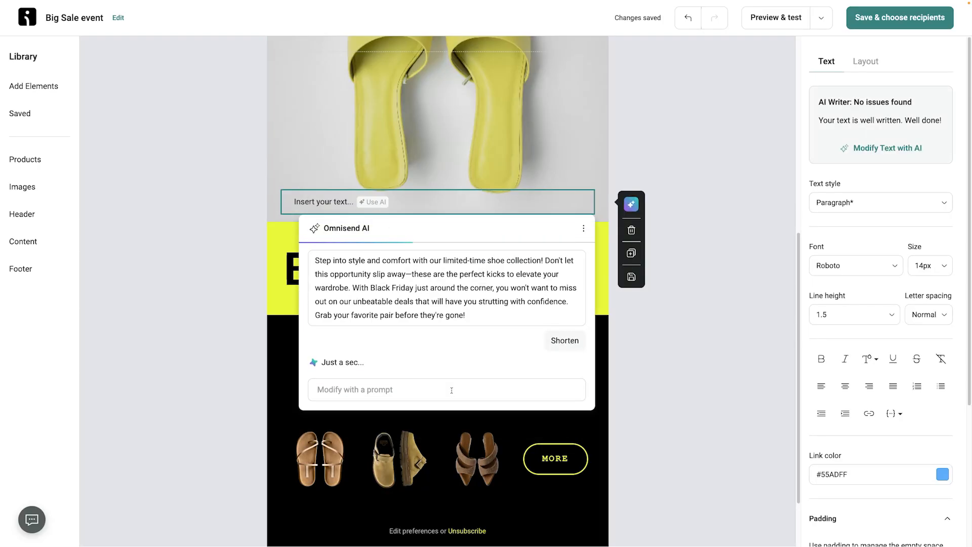
{"action": "left_click", "coordinate": [563, 340]}
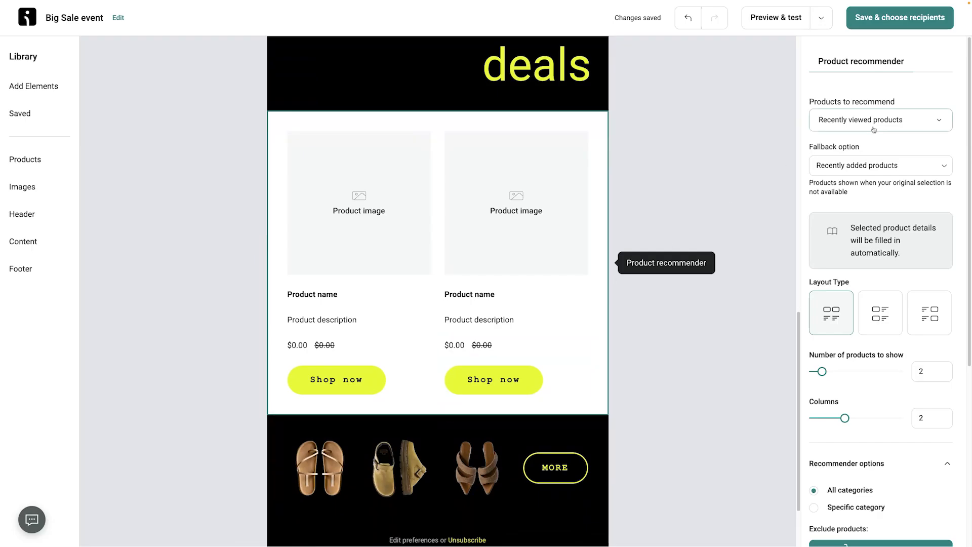
Make the product recommender fall back to best sellers with images beside product details.
{"action": "left_click", "coordinate": [879, 165]}
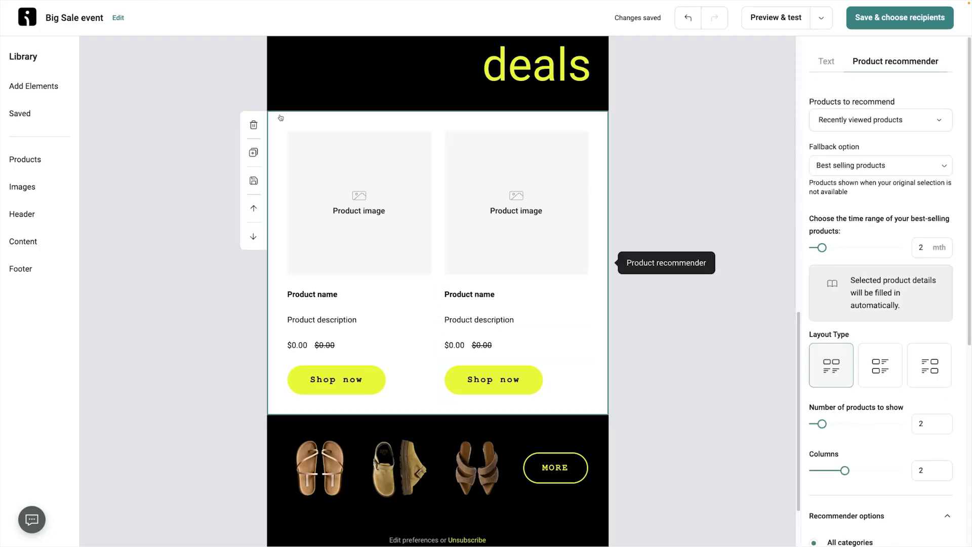
{"action": "left_click", "coordinate": [880, 120]}
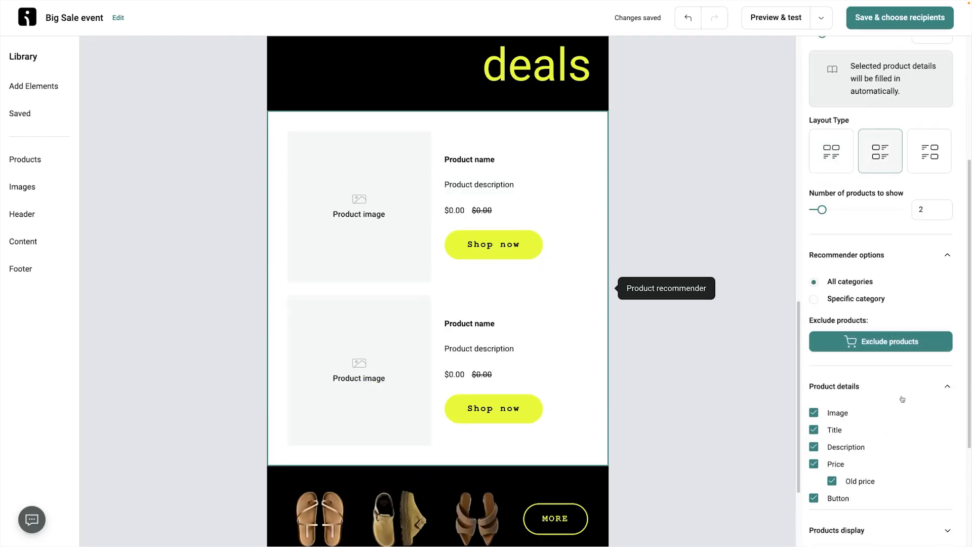
{"action": "scroll", "scroll_direction": "down", "scroll_amount": 3}
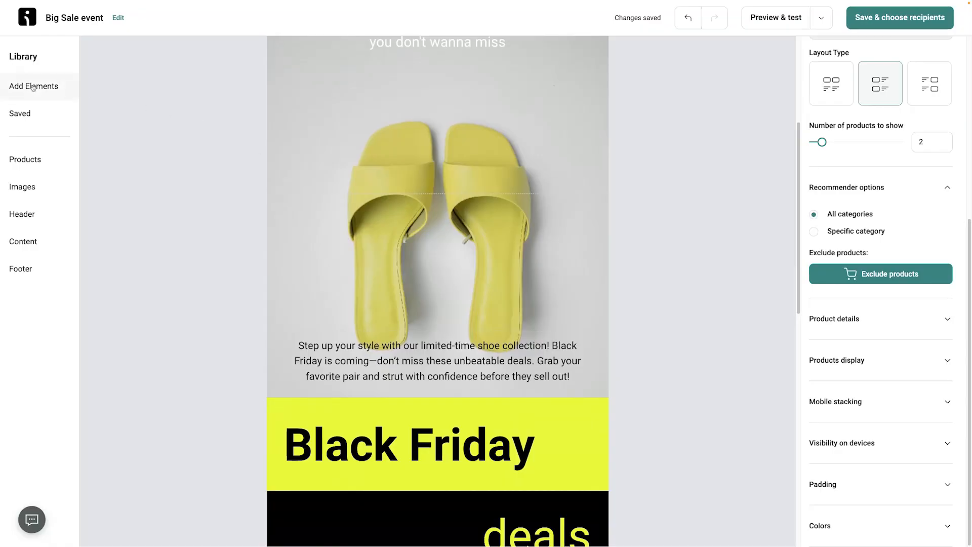
Insert a discount code block set to a 10% cart discount.
{"action": "left_click", "coordinate": [33, 86]}
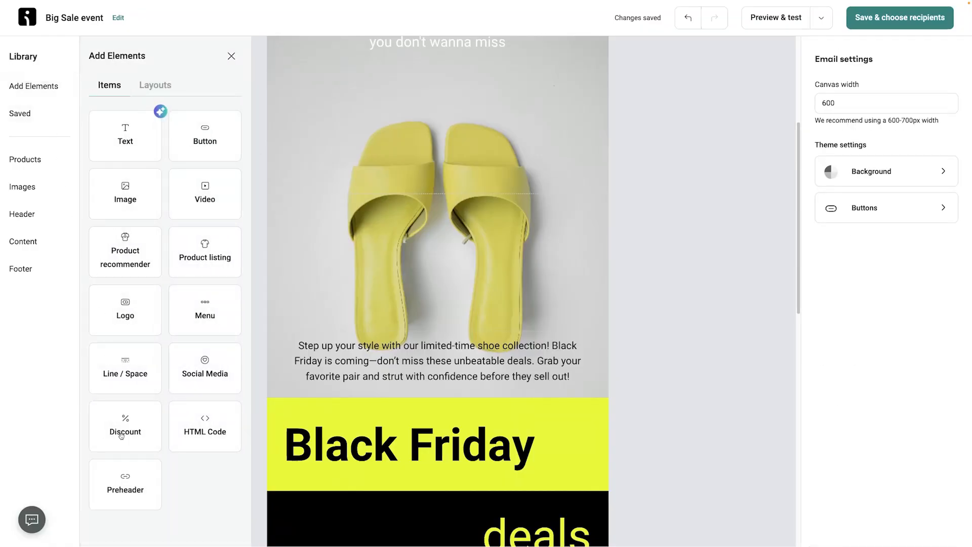
{"action": "left_click", "coordinate": [124, 427]}
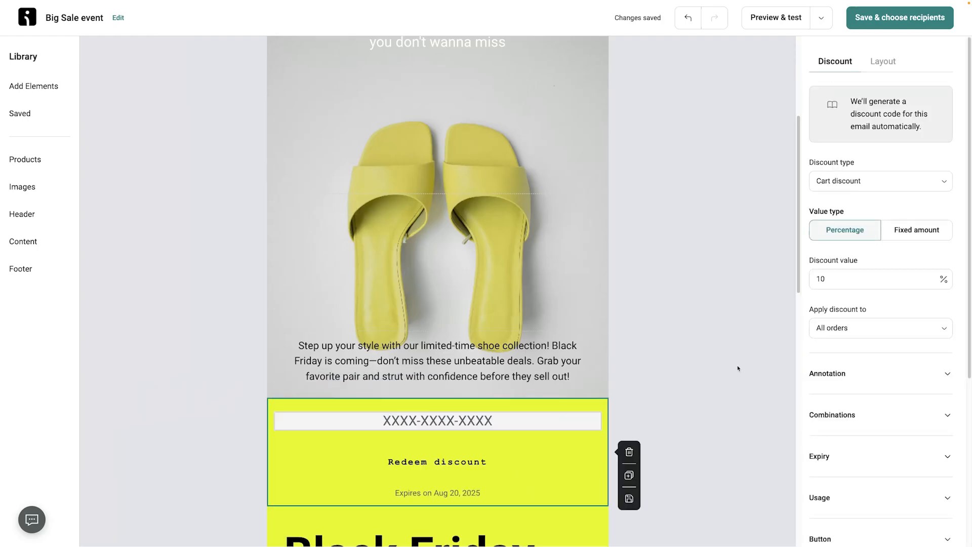
{"action": "left_click", "coordinate": [877, 180]}
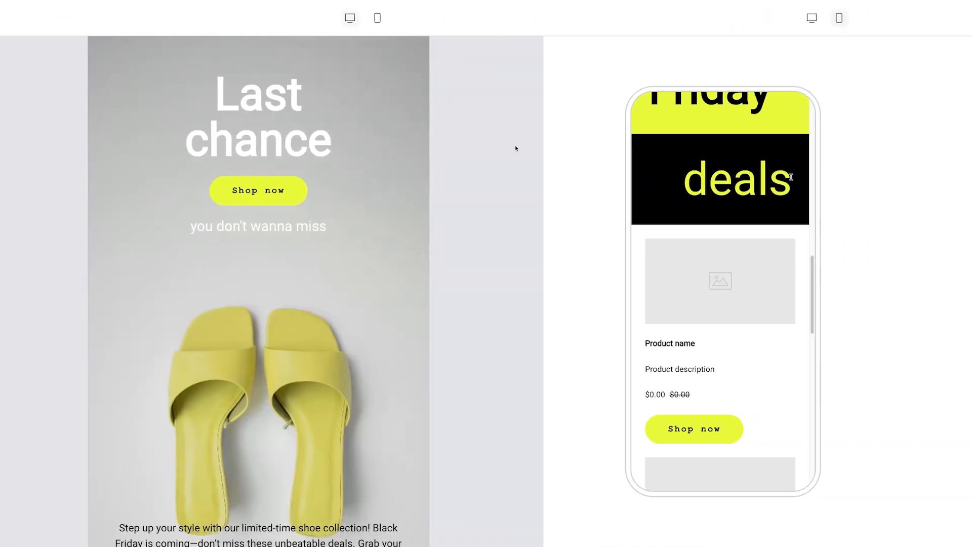
Scroll the mobile preview of the Big Sale email beside the desktop view.
{"action": "scroll", "scroll_direction": "down", "scroll_amount": 3}
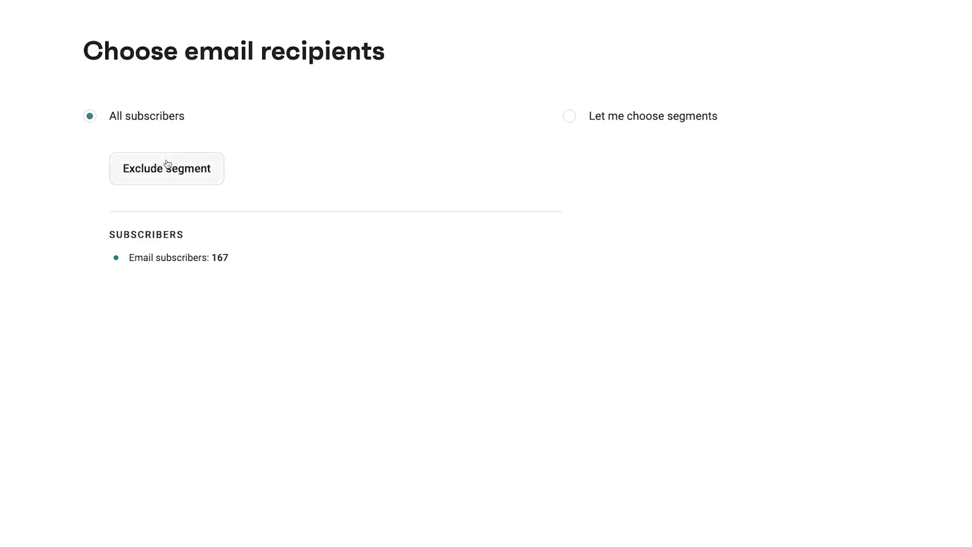
Send only to the $100,000 + Orders and About to lose segments, 45 subscribers.
{"action": "left_click", "coordinate": [166, 168]}
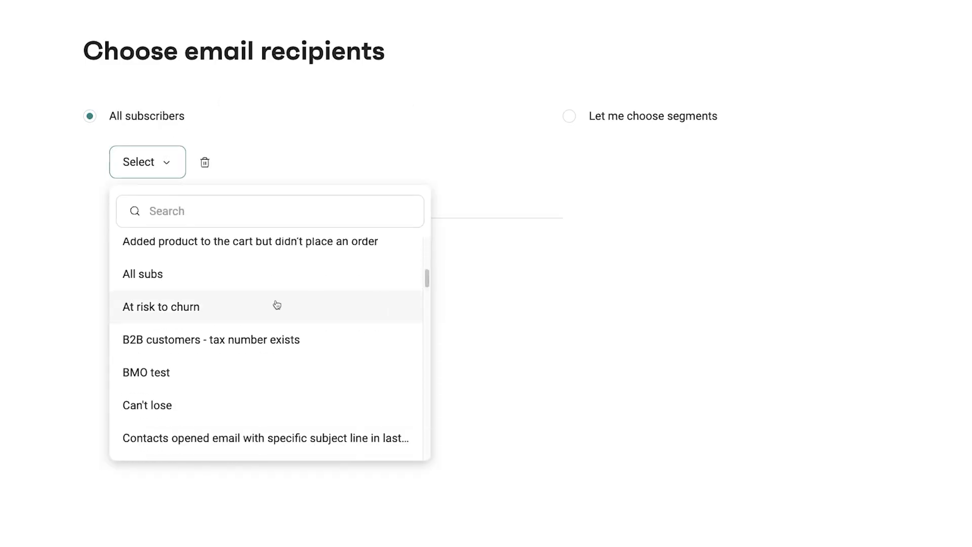
{"action": "left_click", "coordinate": [160, 306]}
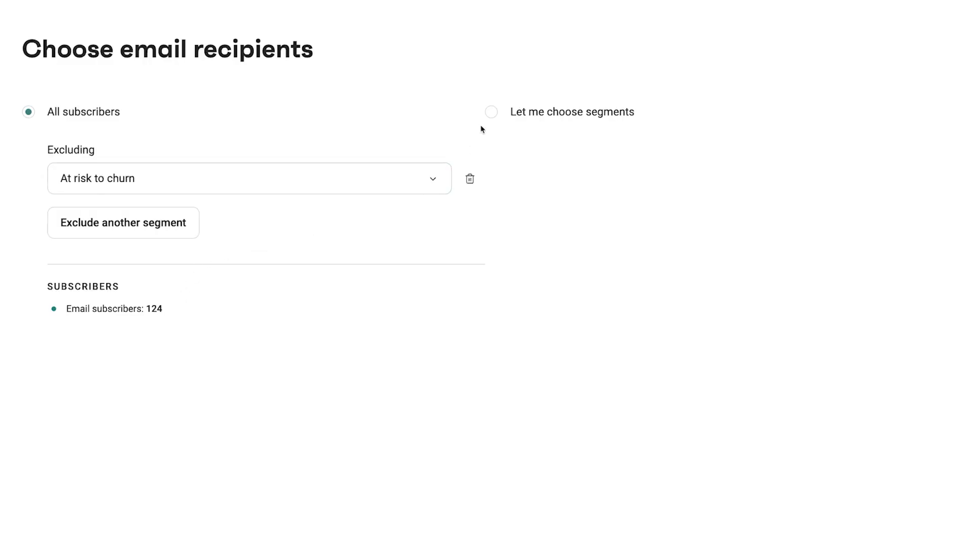
{"action": "left_click", "coordinate": [490, 111]}
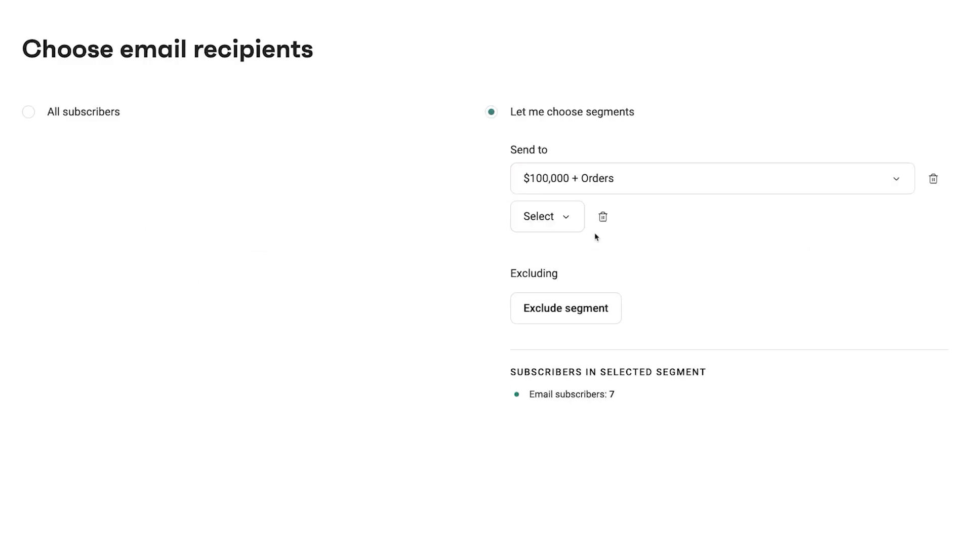
{"action": "left_click", "coordinate": [546, 215]}
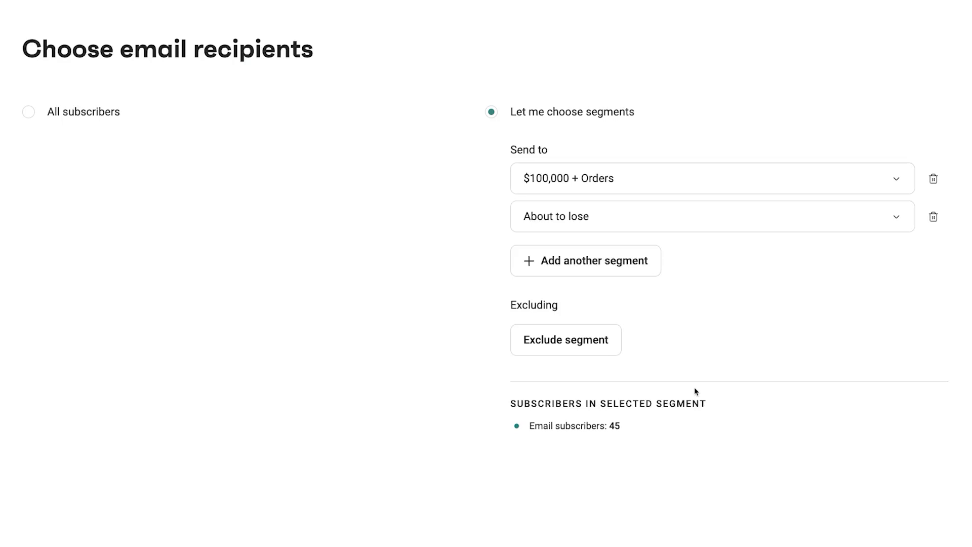
{"action": "left_click", "coordinate": [564, 339]}
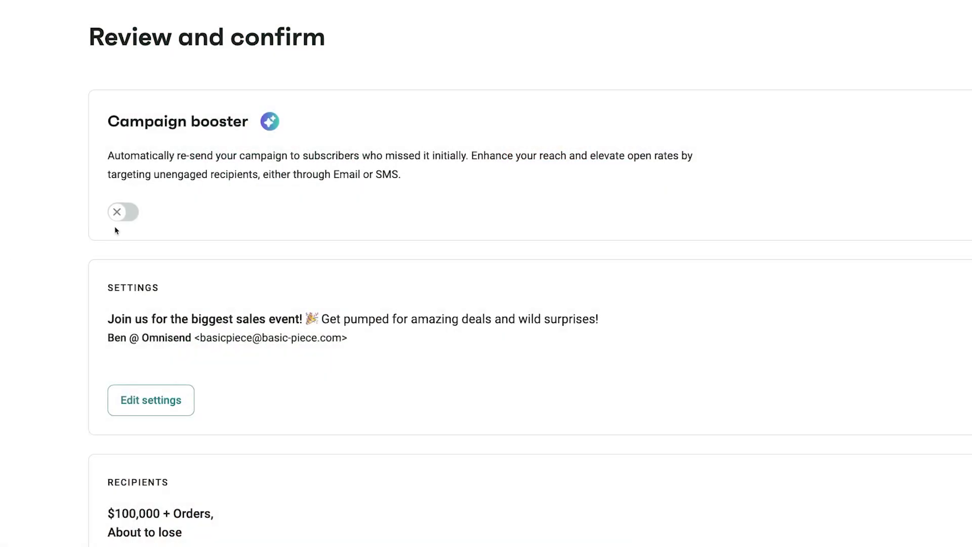
Enable the campaign booster to resend to non-openers after 24 hours.
{"action": "left_click", "coordinate": [123, 212]}
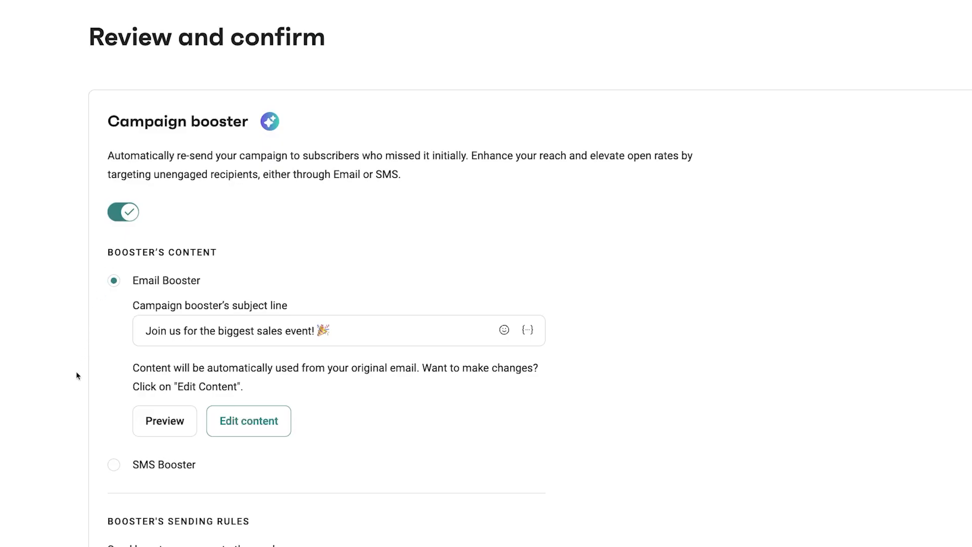
{"action": "scroll", "scroll_direction": "down", "scroll_amount": 3}
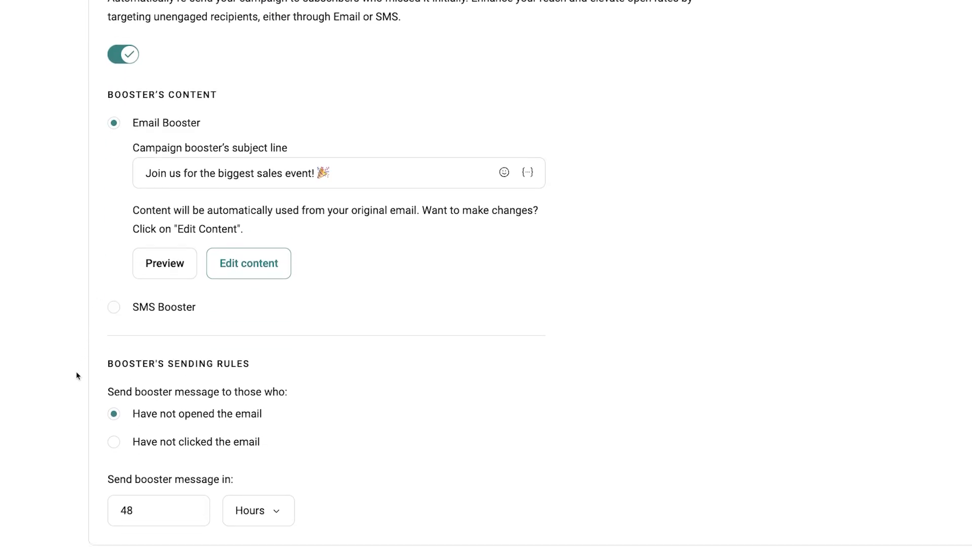
{"action": "left_click", "coordinate": [158, 511]}
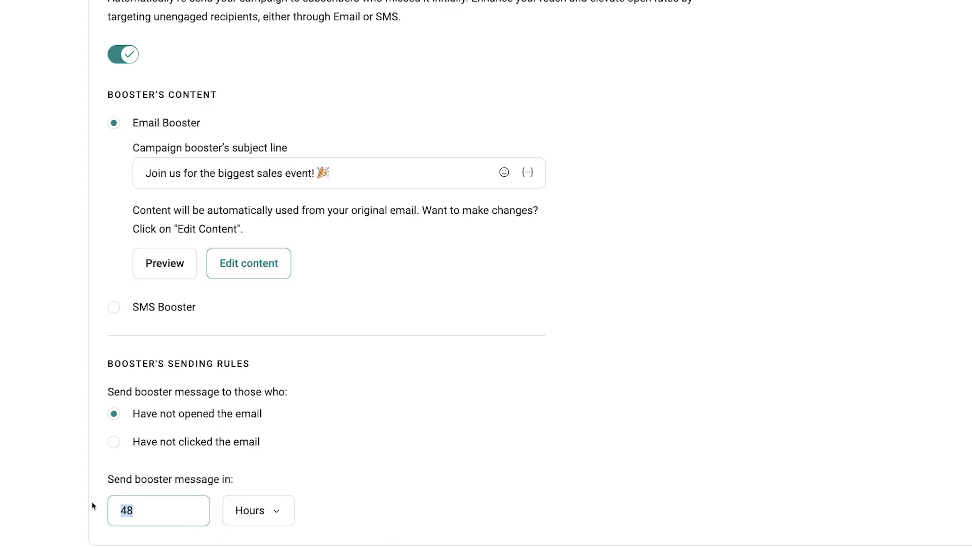
{"action": "type", "text": "24"}
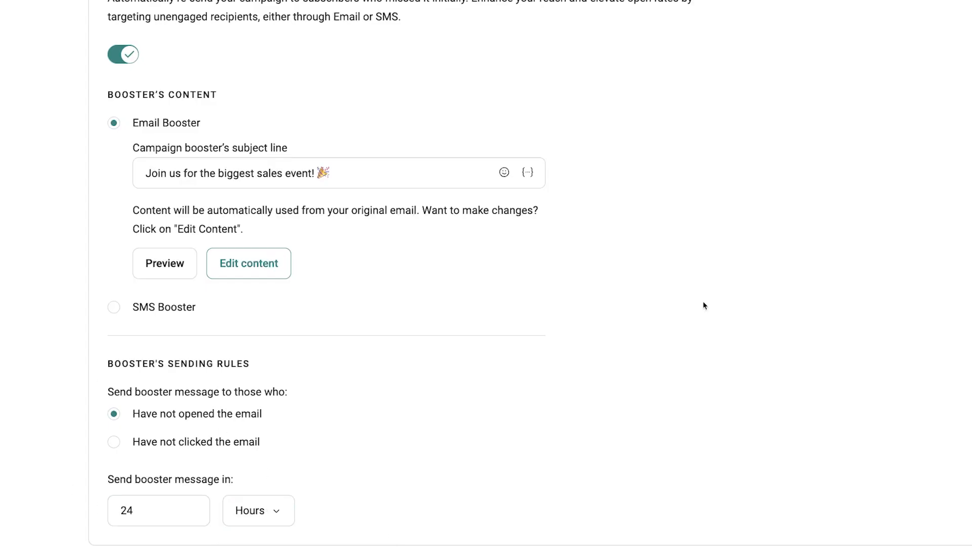
{"action": "scroll", "scroll_direction": "down", "scroll_amount": 3}
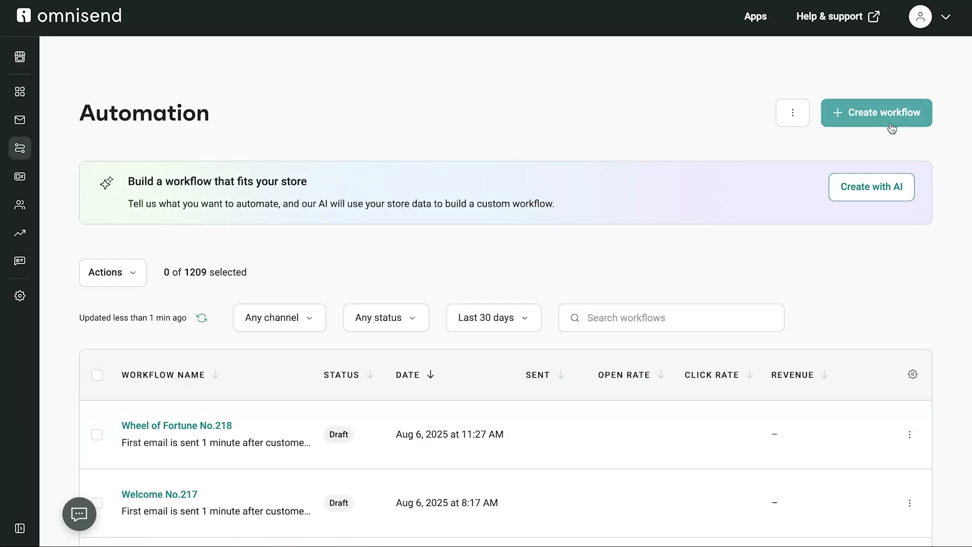
Create a workflow and browse the recommended pre-built automation templates.
{"action": "left_click", "coordinate": [876, 112]}
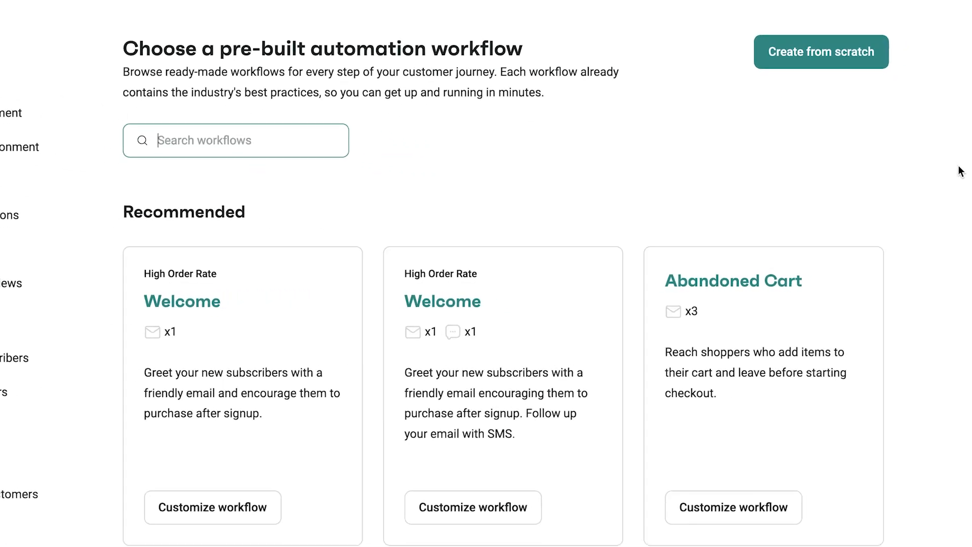
{"action": "scroll", "scroll_direction": "down", "scroll_amount": 3}
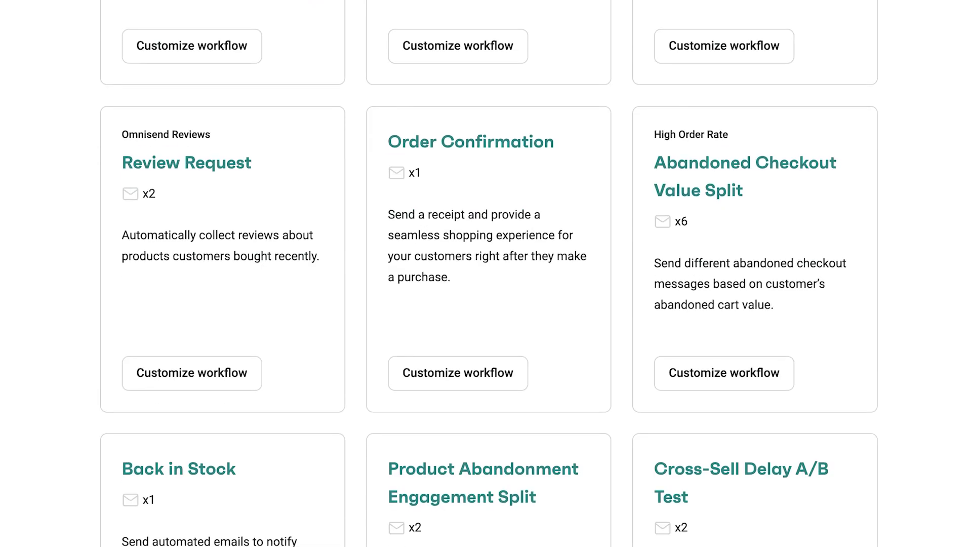
{"action": "scroll", "scroll_direction": "down", "scroll_amount": 3}
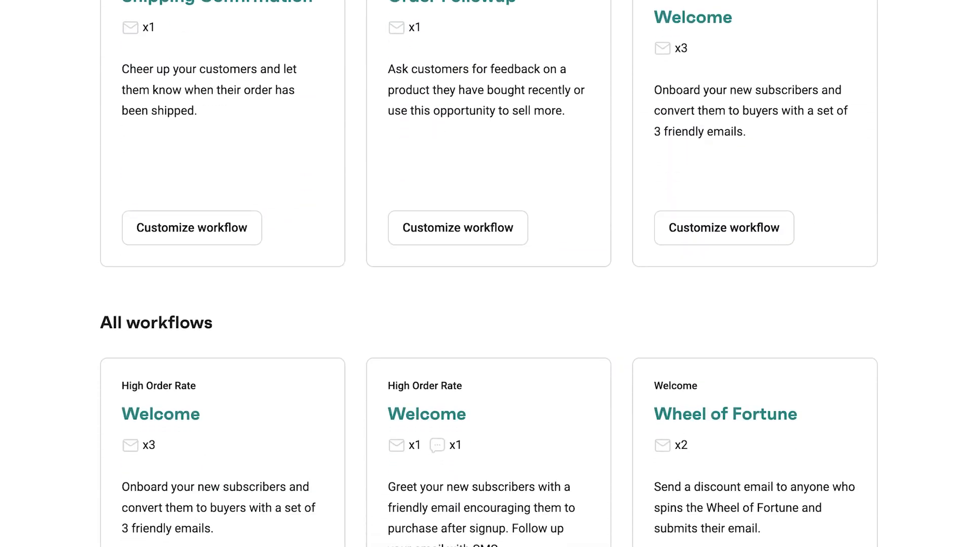
{"action": "scroll", "scroll_direction": "down", "scroll_amount": 3}
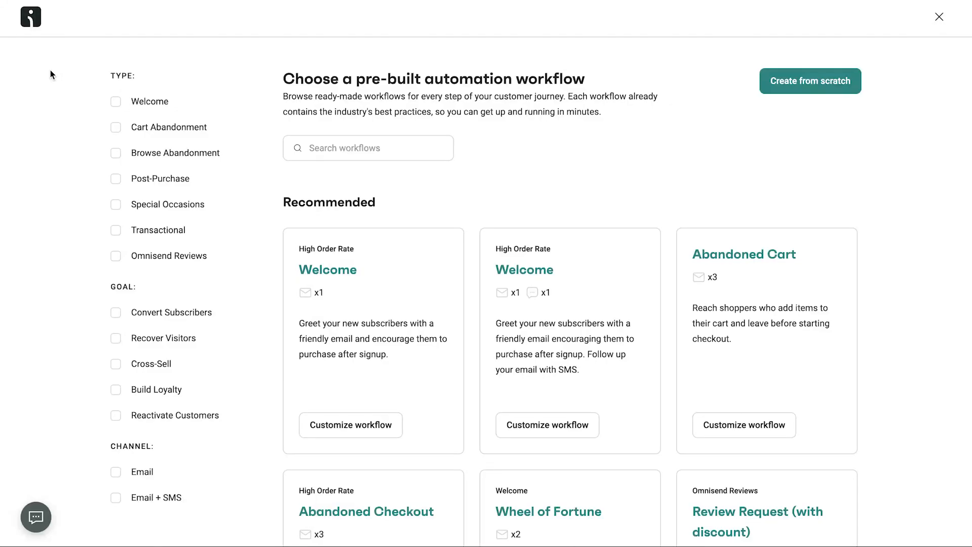
Filter the gallery by the Cart Abandonment type and browse the five filtered templates.
{"action": "left_click", "coordinate": [115, 127]}
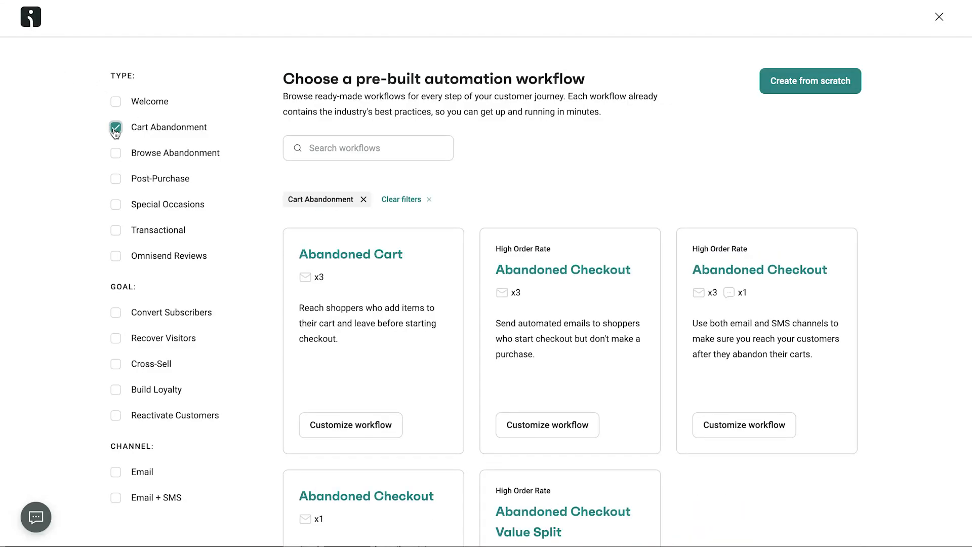
{"action": "scroll", "scroll_direction": "down", "scroll_amount": 3}
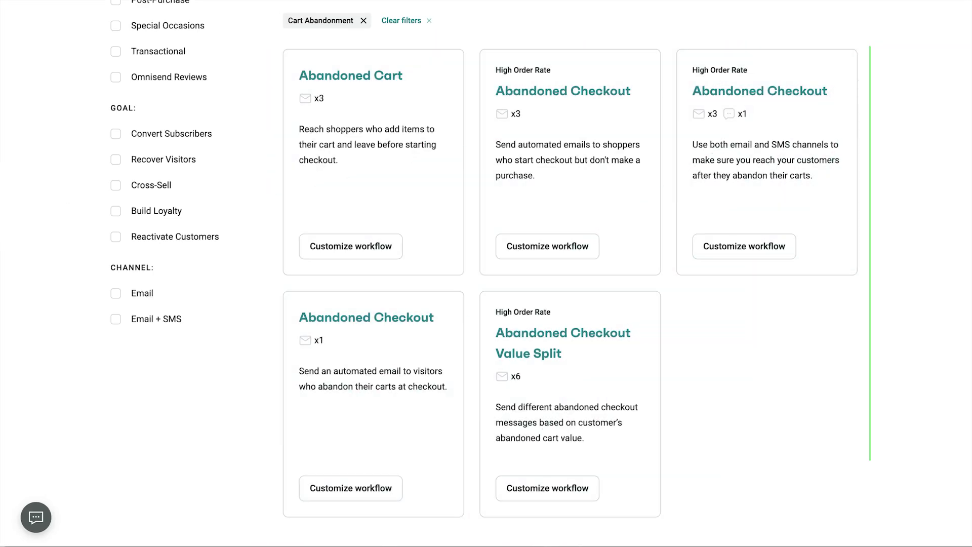
{"action": "mouse_move", "coordinate": [372, 403]}
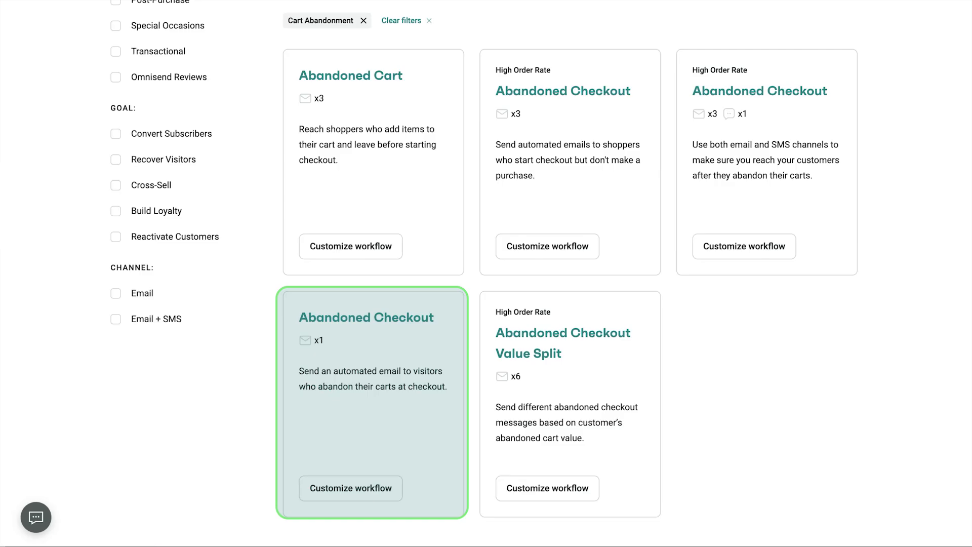
{"action": "mouse_move", "coordinate": [569, 161]}
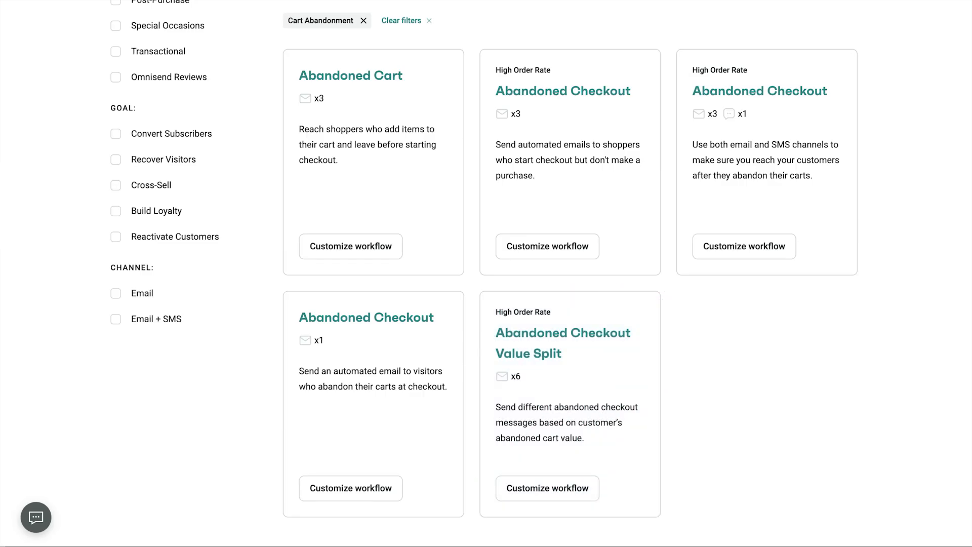
{"action": "scroll", "scroll_direction": "down", "scroll_amount": 3}
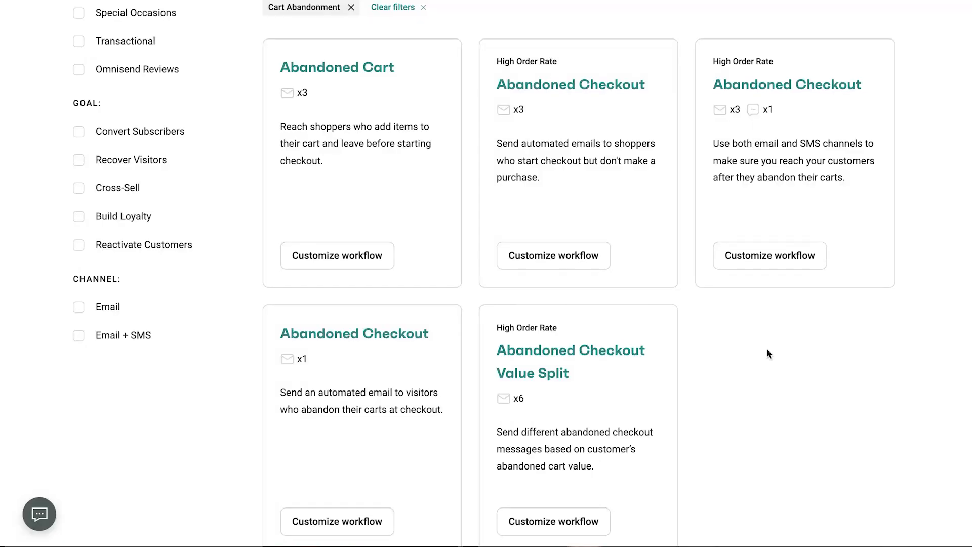
{"action": "mouse_move", "coordinate": [553, 255]}
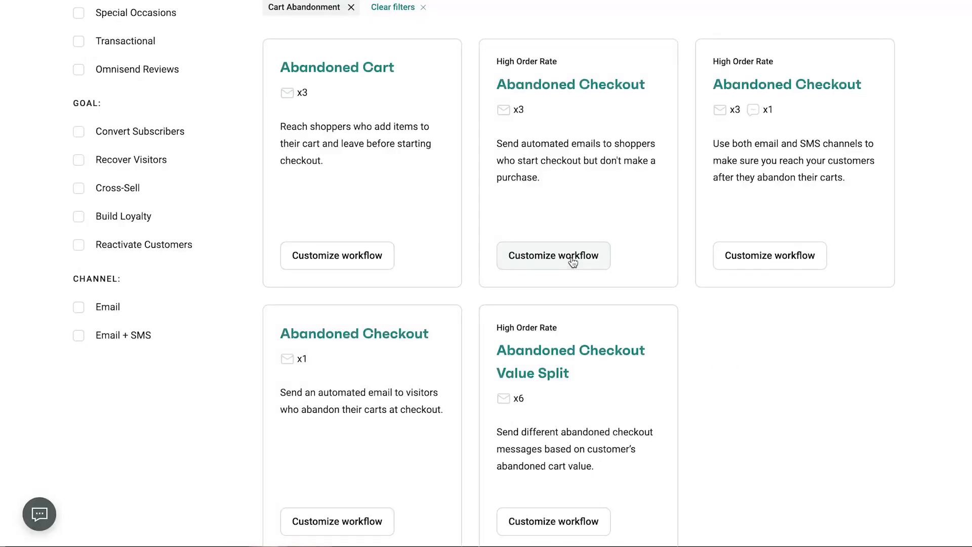
Customize the three-email Abandoned Checkout workflow and set its first wait to 13 hours.
{"action": "left_click", "coordinate": [553, 255]}
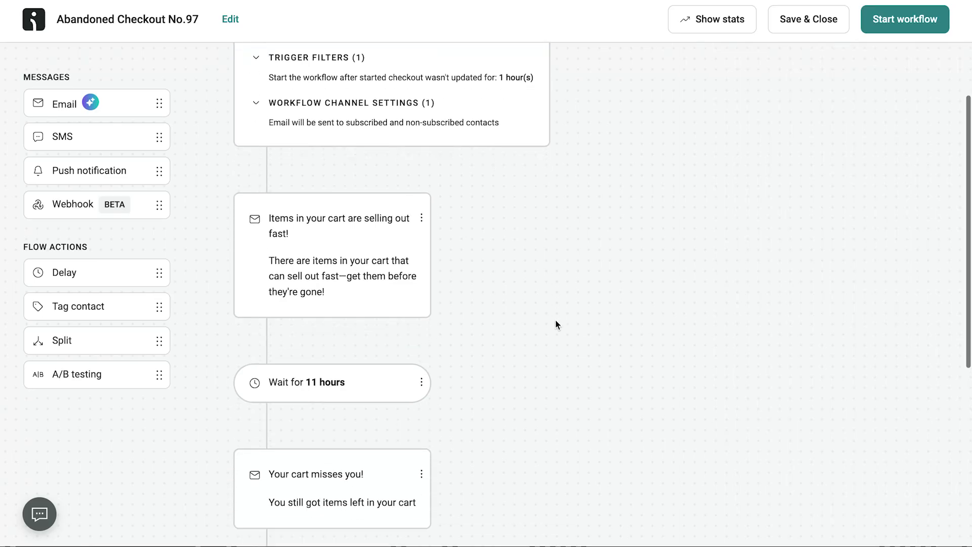
{"action": "scroll", "scroll_direction": "down", "scroll_amount": 3}
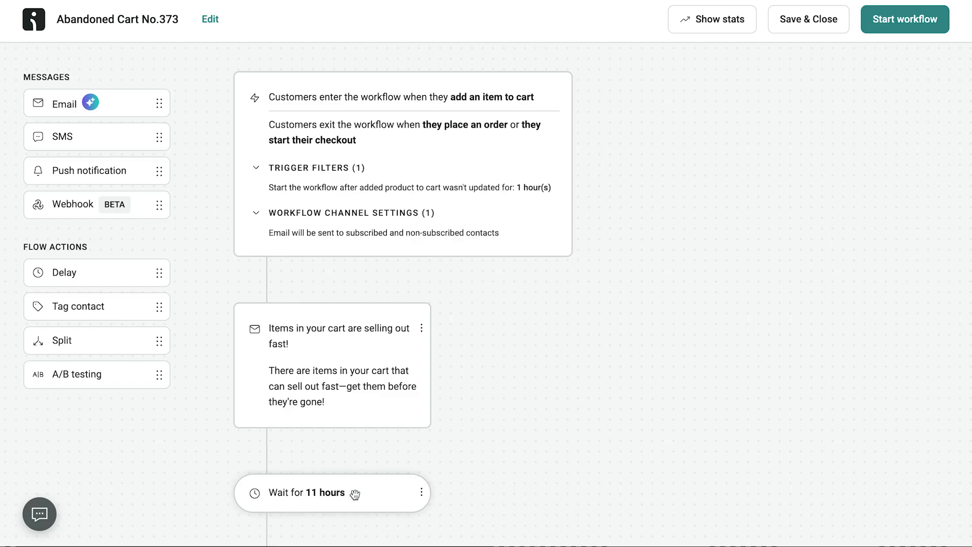
{"action": "left_click", "coordinate": [310, 492]}
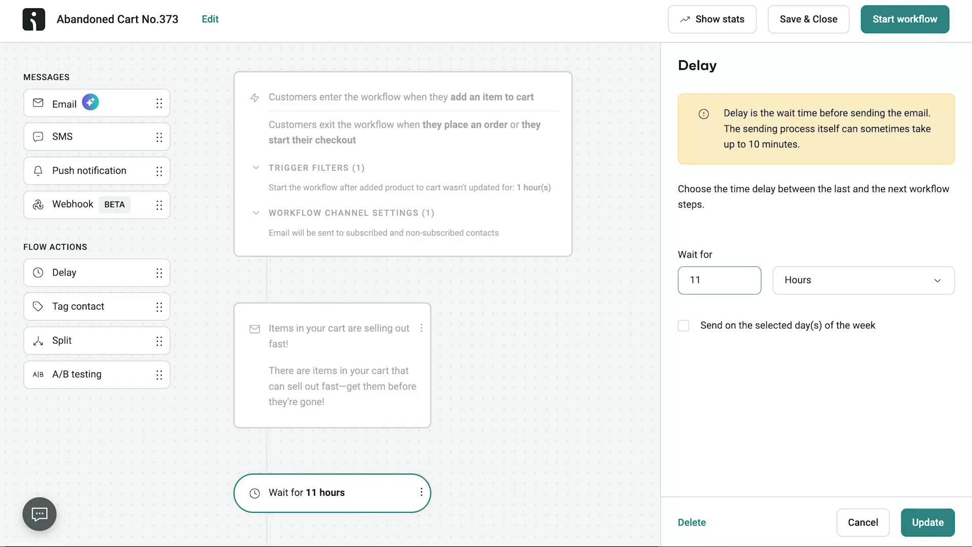
{"action": "left_click", "coordinate": [928, 522]}
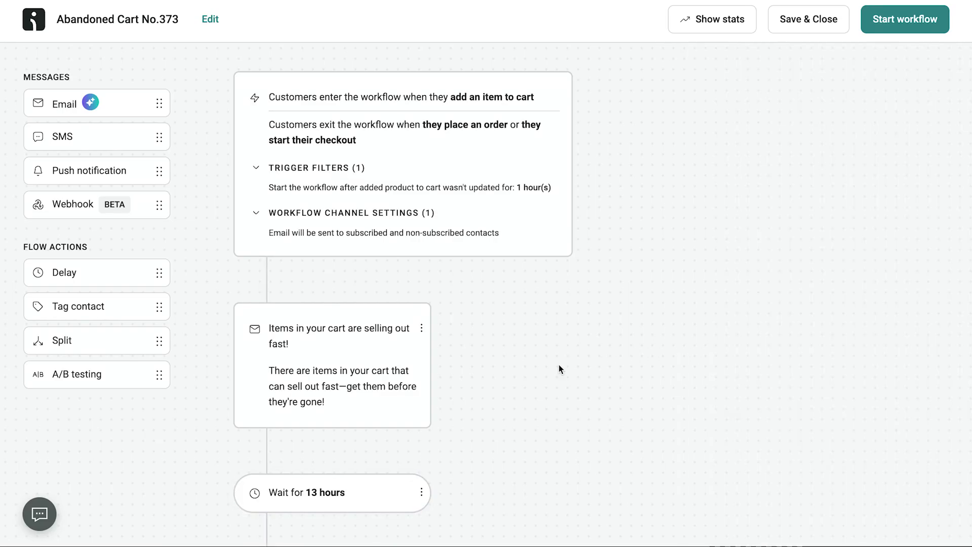
Begin editing the wait time of the second 12-hour delay.
{"action": "scroll", "scroll_direction": "down", "scroll_amount": 3}
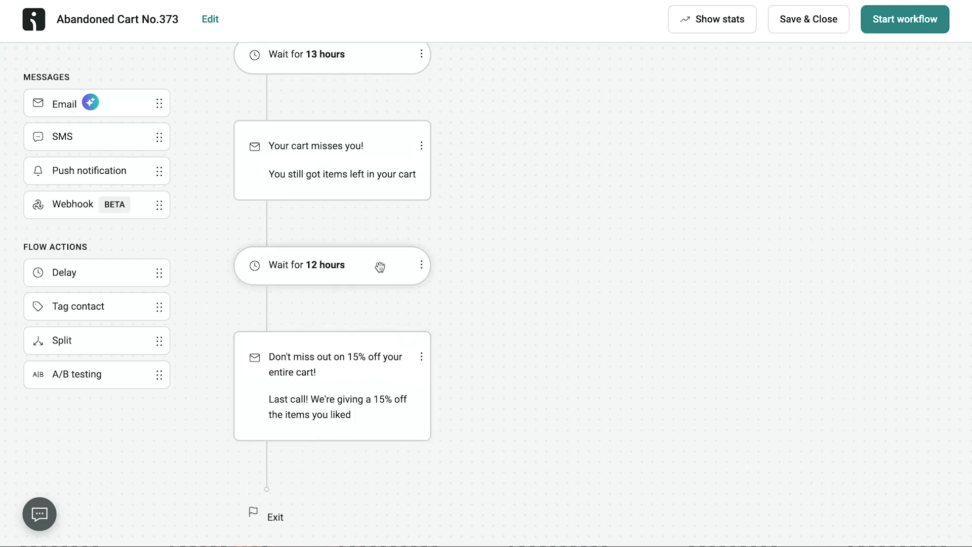
{"action": "left_click", "coordinate": [332, 265]}
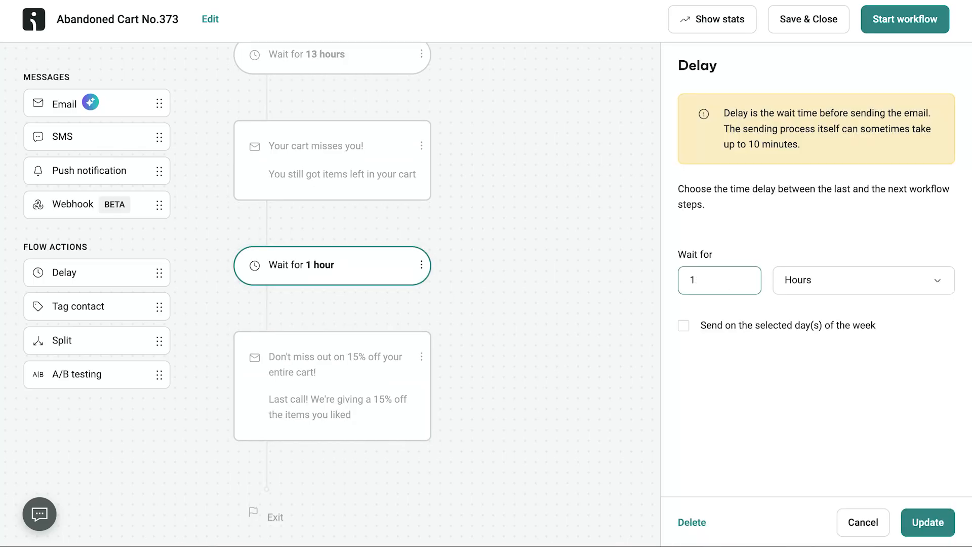
{"action": "left_click", "coordinate": [861, 279]}
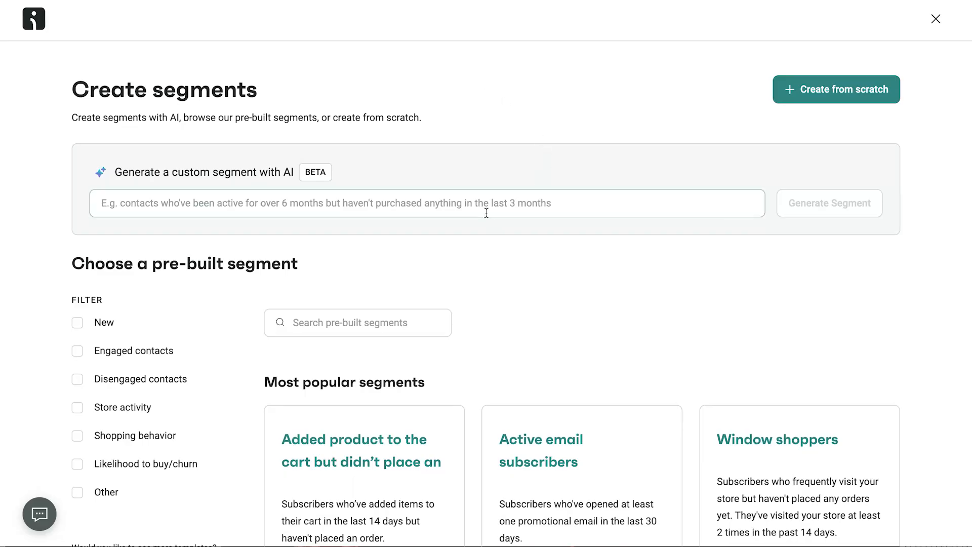
Enter the AI prompt 'contacts who have purchased a retrpo' and browse the pre-built segment cards.
{"action": "type", "text": "contacts who have purchased a retrpo"}
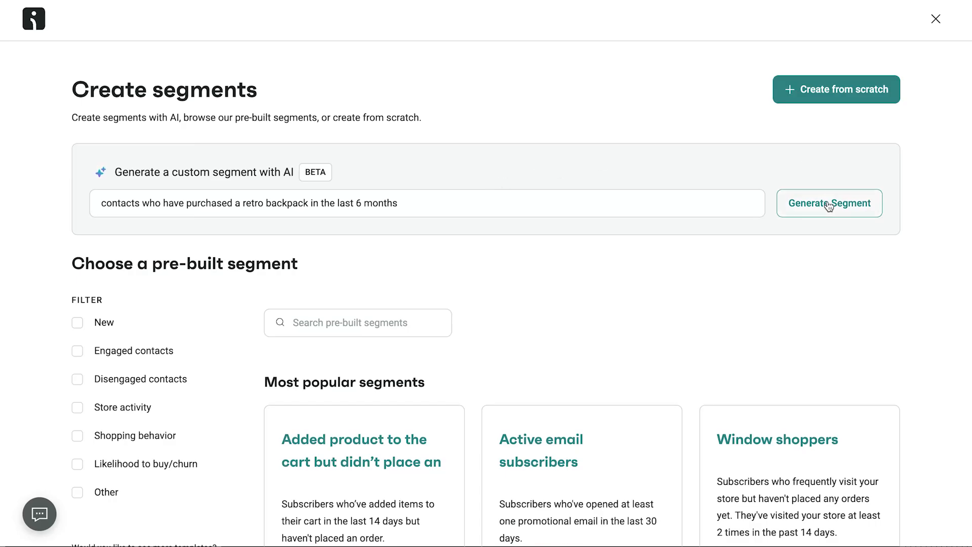
{"action": "scroll", "scroll_direction": "down", "scroll_amount": 3}
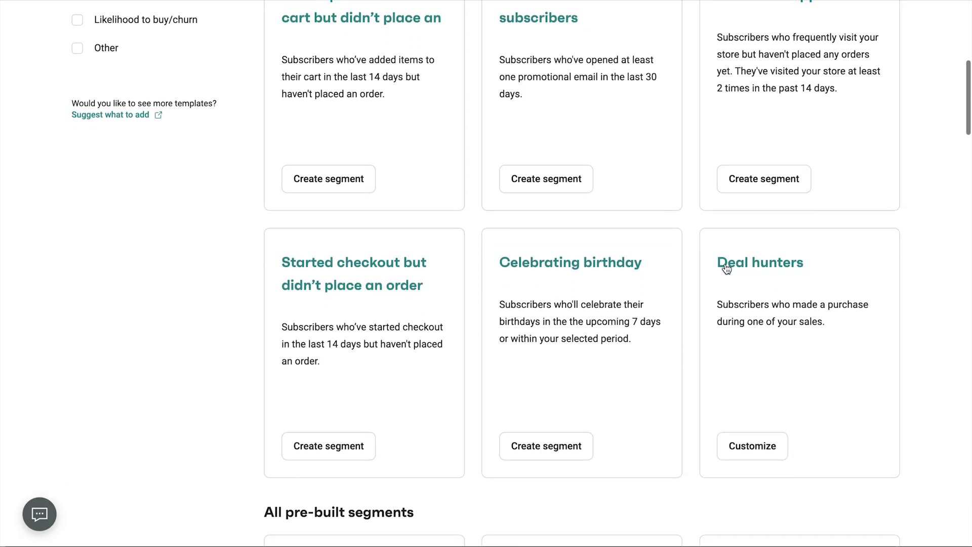
{"action": "scroll", "scroll_direction": "down", "scroll_amount": 3}
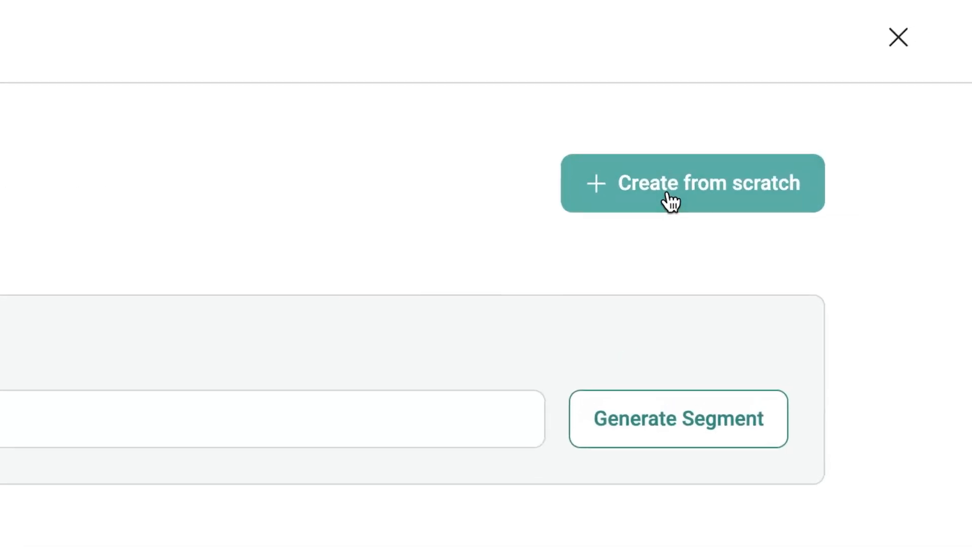
Build a segment from scratch with a Subscription status filter and a Viewed page filter found via 'view'.
{"action": "left_click", "coordinate": [692, 183]}
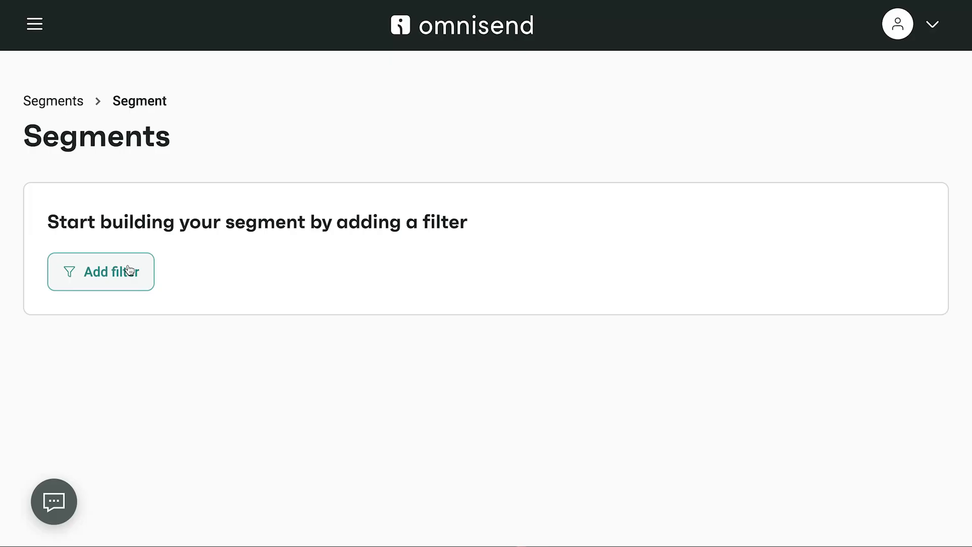
{"action": "left_click", "coordinate": [101, 271]}
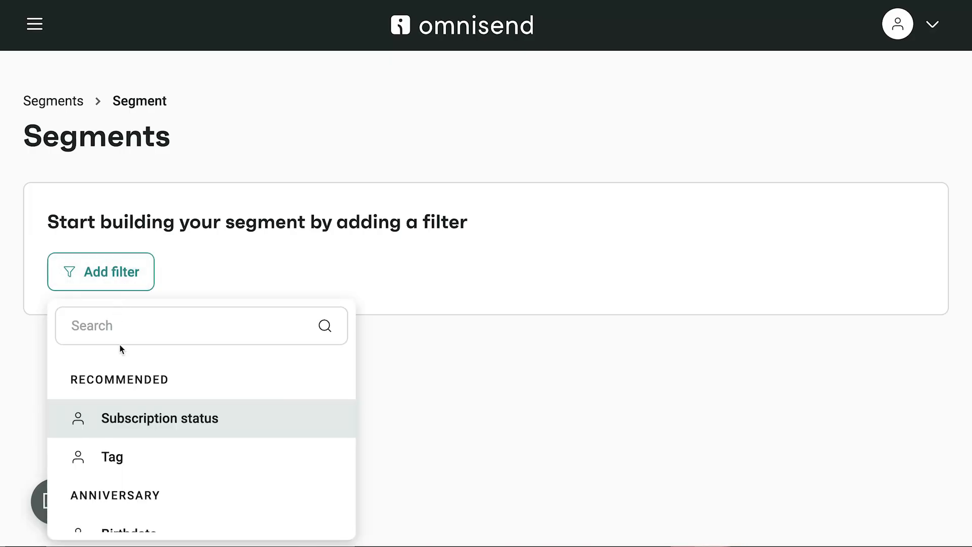
{"action": "left_click", "coordinate": [159, 418]}
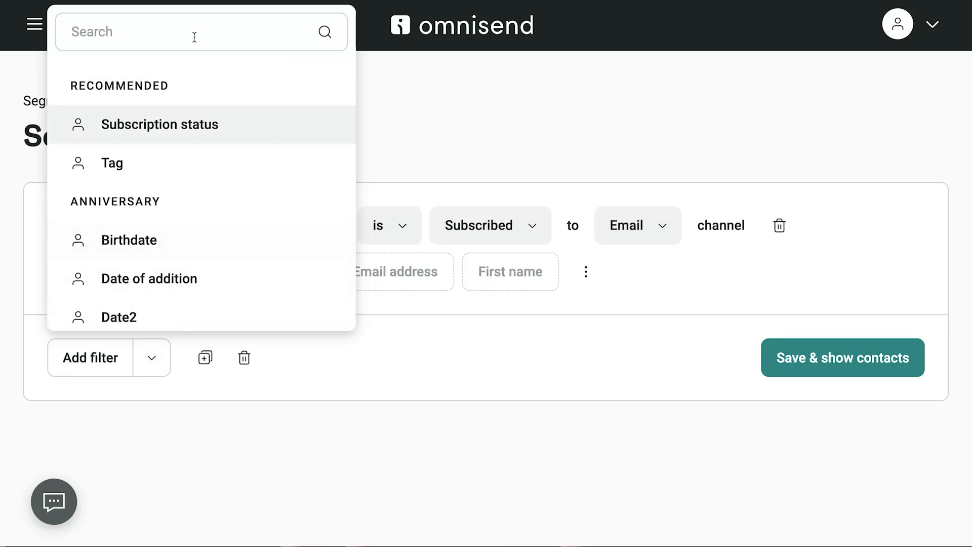
{"action": "type", "text": "view"}
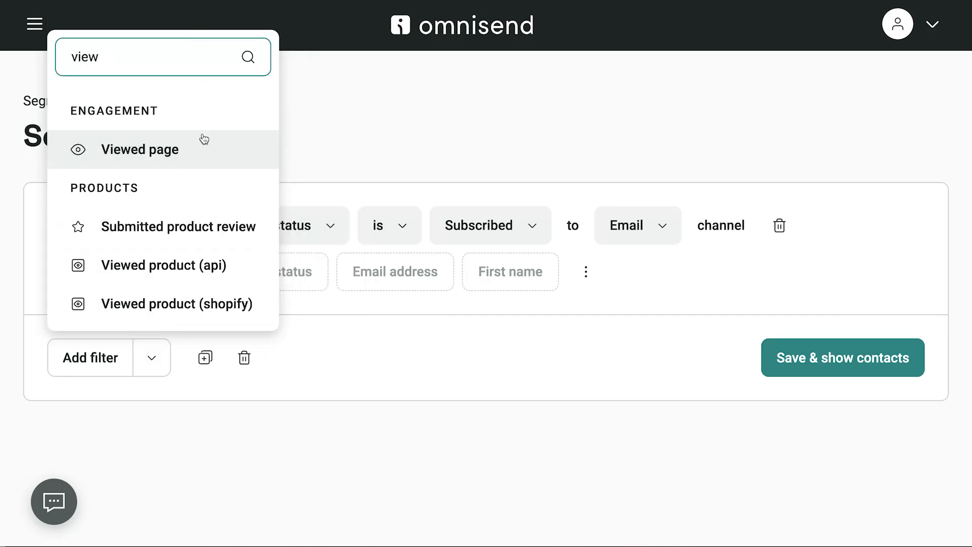
{"action": "left_click", "coordinate": [140, 149]}
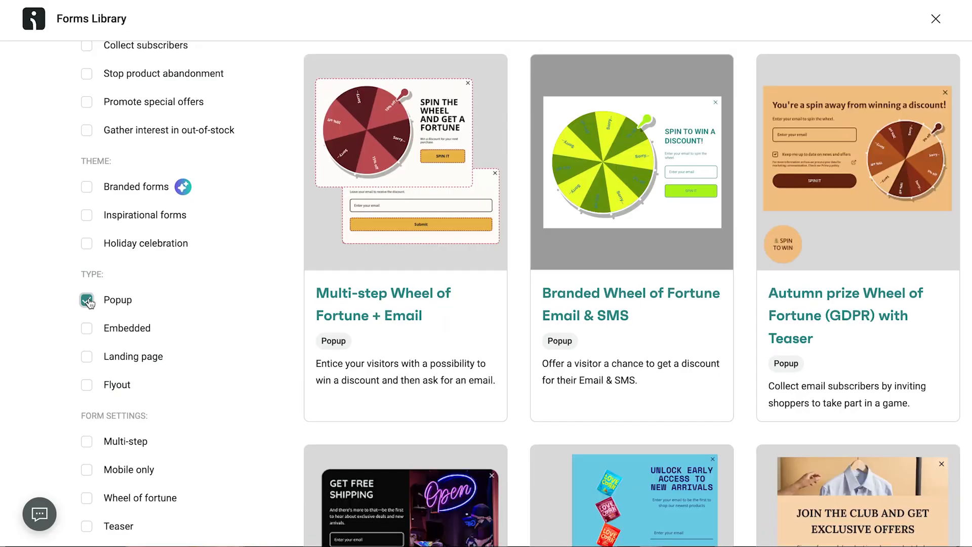
Toggle the popup and flyout type filters and preview a template in mobile layout.
{"action": "left_click", "coordinate": [86, 299]}
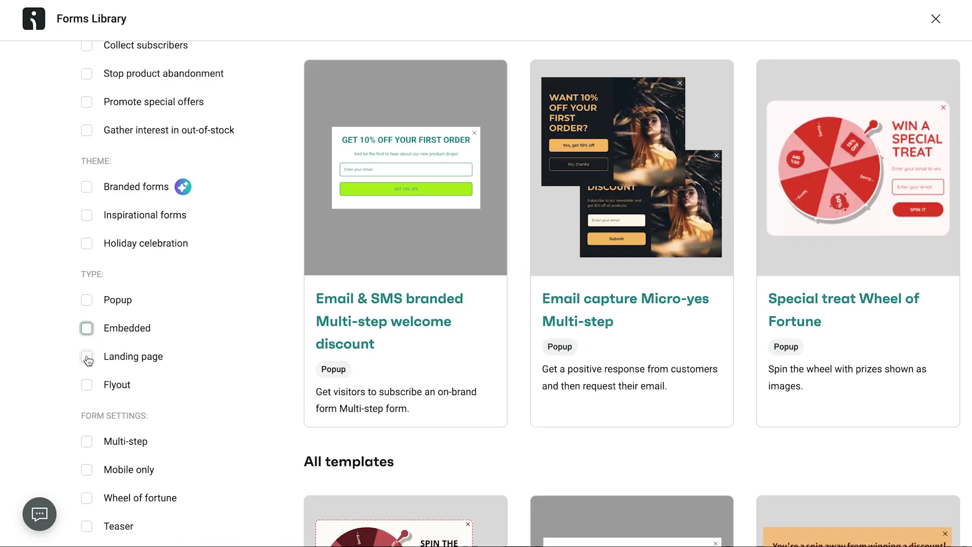
{"action": "left_click", "coordinate": [86, 385]}
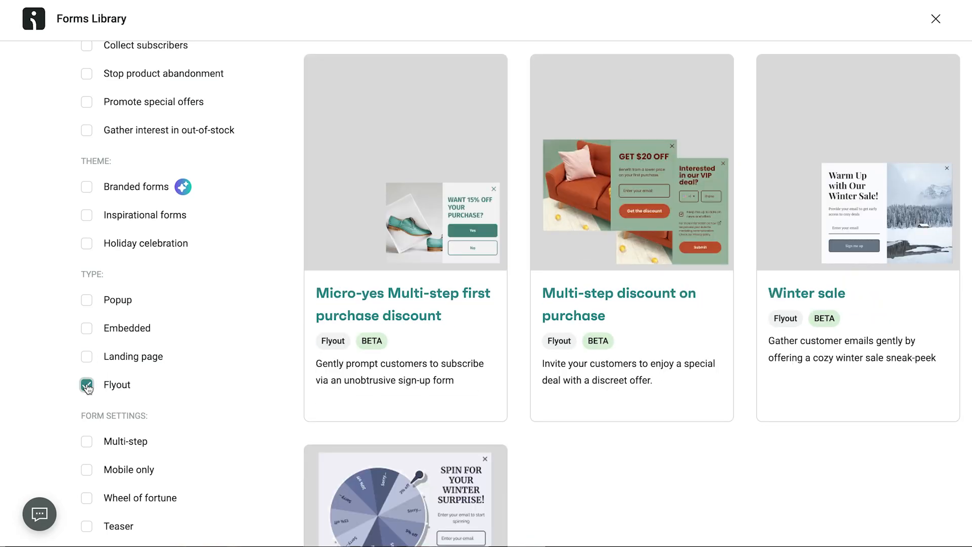
{"action": "left_click", "coordinate": [87, 497]}
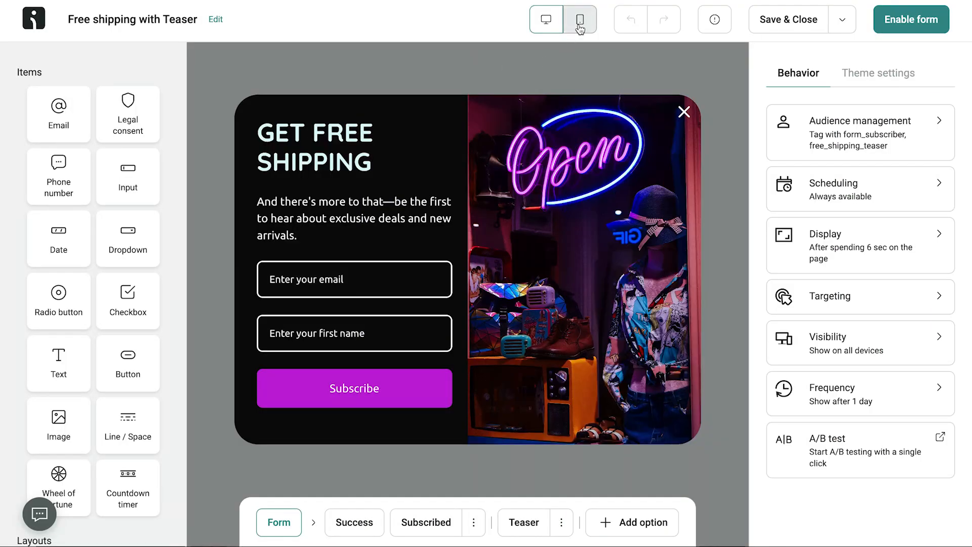
{"action": "left_click", "coordinate": [578, 19]}
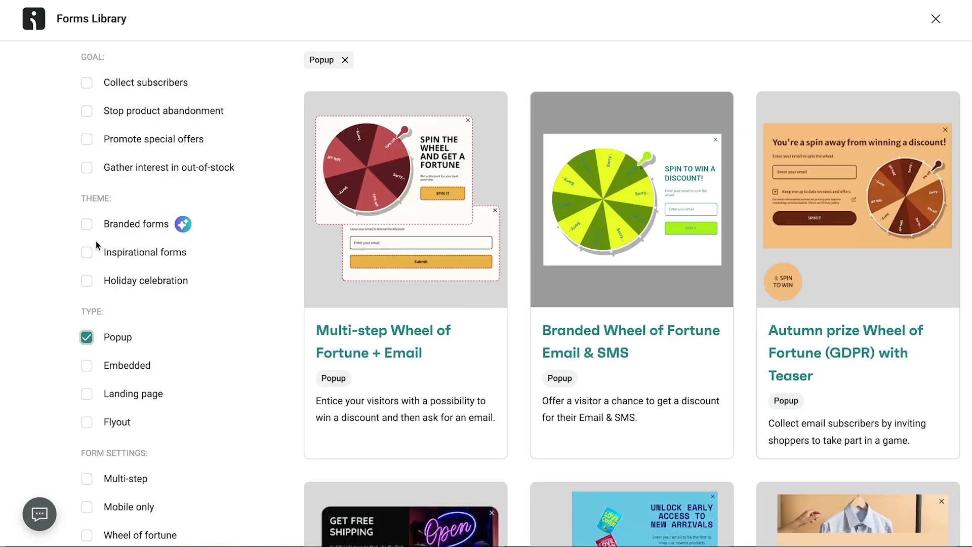
Limit the library to branded popup templates and browse the results.
{"action": "left_click", "coordinate": [86, 223]}
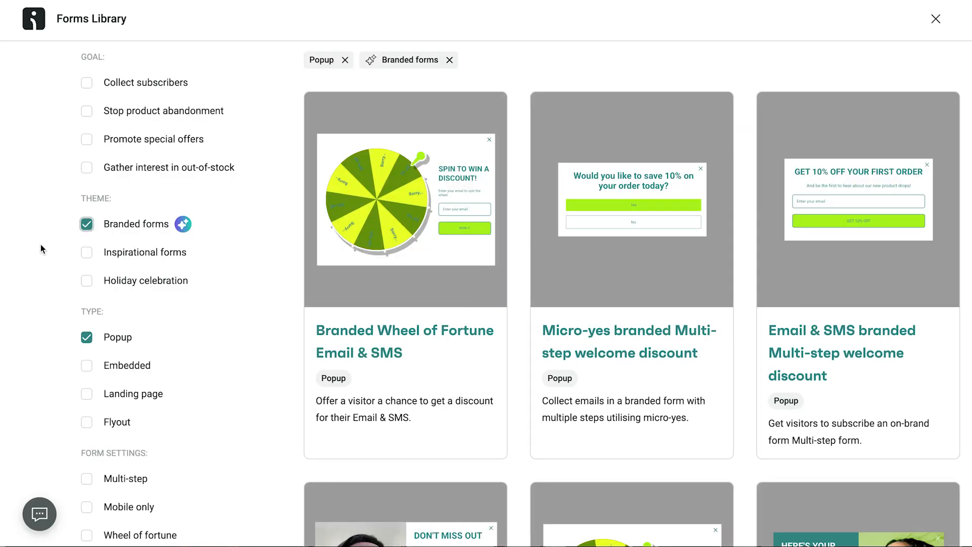
{"action": "scroll", "scroll_direction": "down", "scroll_amount": 3}
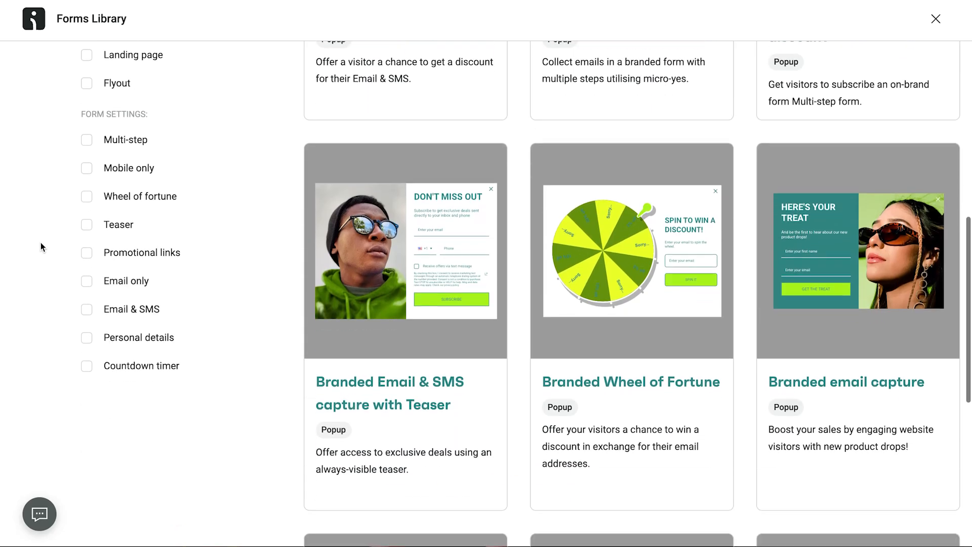
{"action": "scroll", "scroll_direction": "down", "scroll_amount": 3}
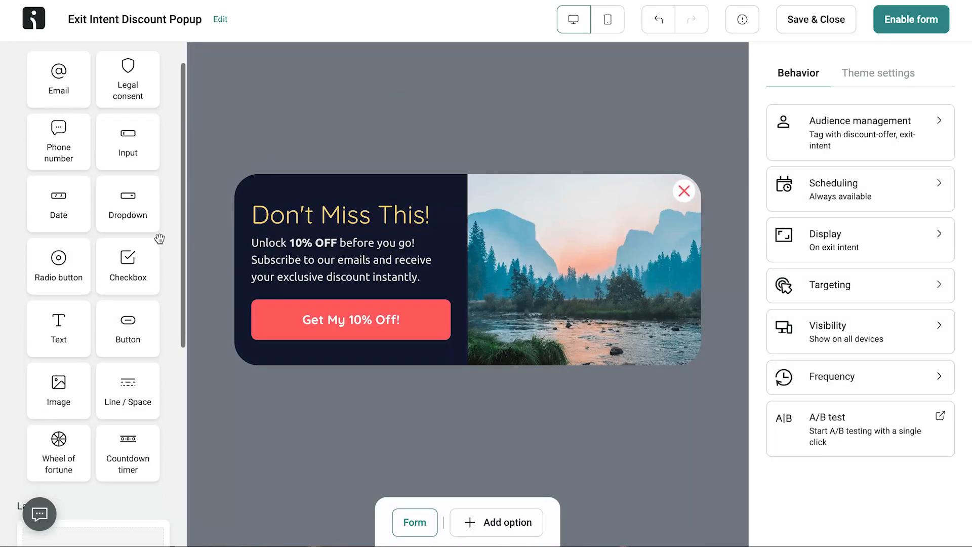
Place a new Input field just above the Get My 10% Off! button.
{"action": "scroll", "scroll_direction": "down", "scroll_amount": 3}
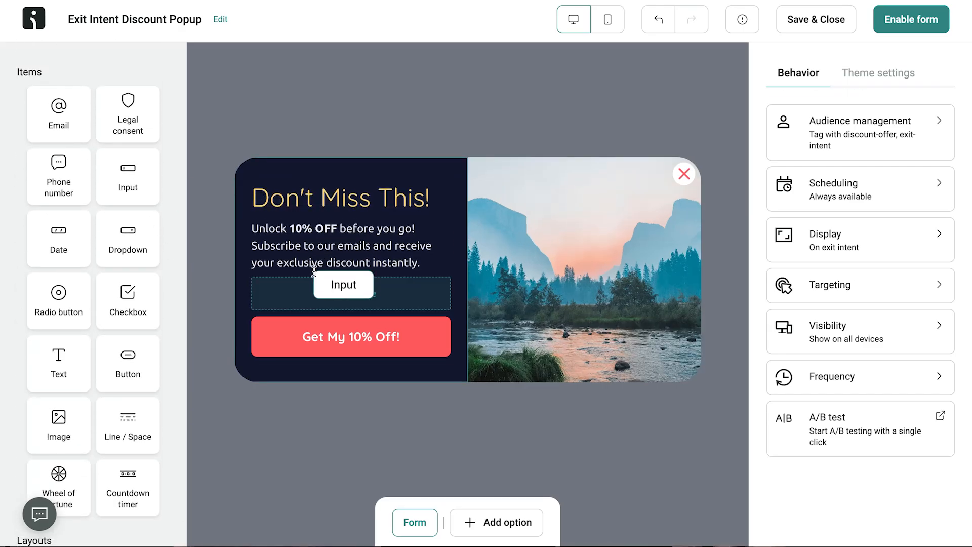
{"action": "left_click", "coordinate": [350, 292]}
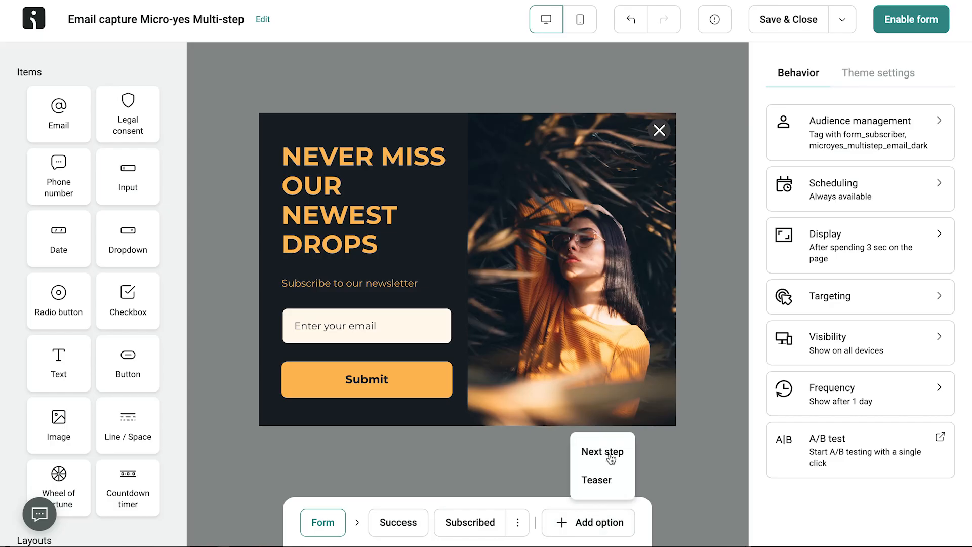
Add a Next step to the form and set its Step 2 submit button text to 'GET 10%'.
{"action": "left_click", "coordinate": [601, 450]}
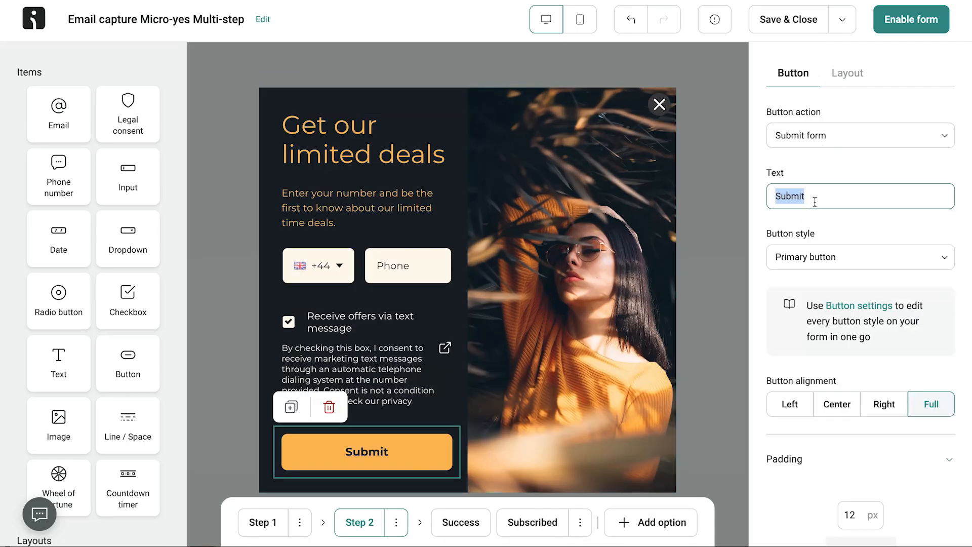
{"action": "type", "text": "GET 10%"}
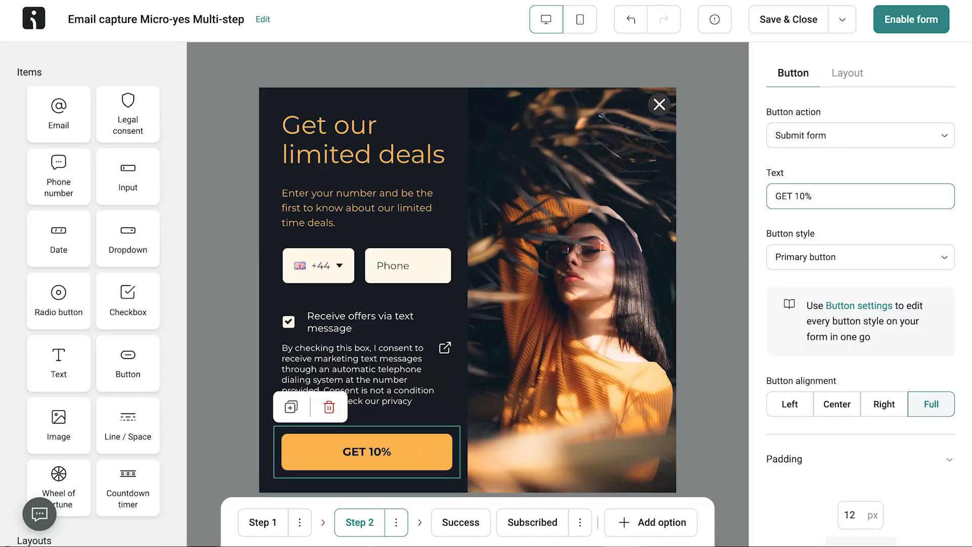